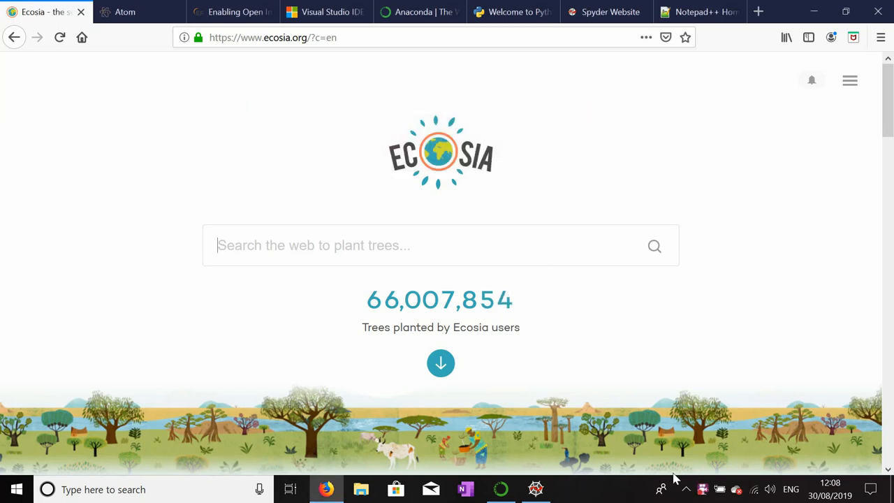
mouse_move(545, 340)
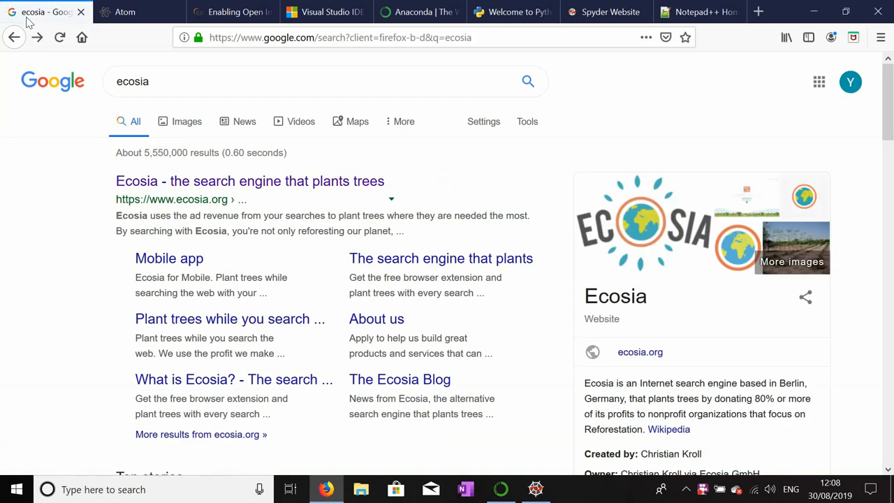
Enter 1.1.1 in the Ecosia search box and edit the query to 1.2.1
click(250, 181)
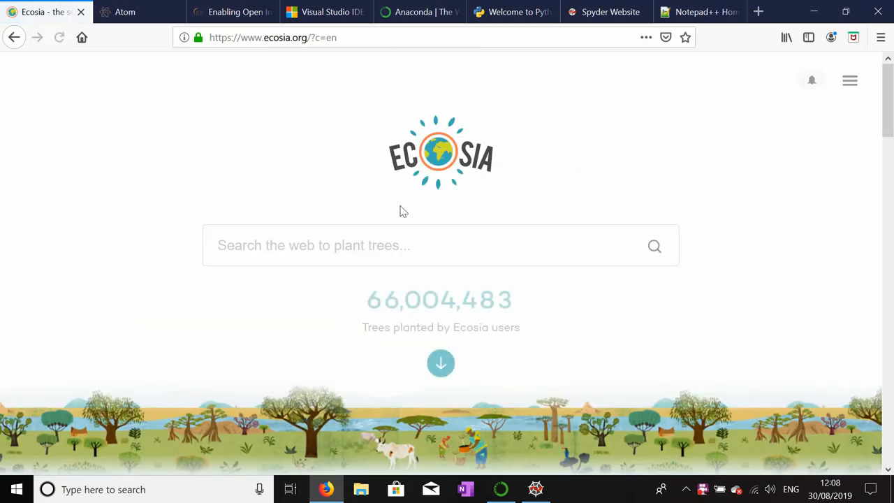
click(383, 245)
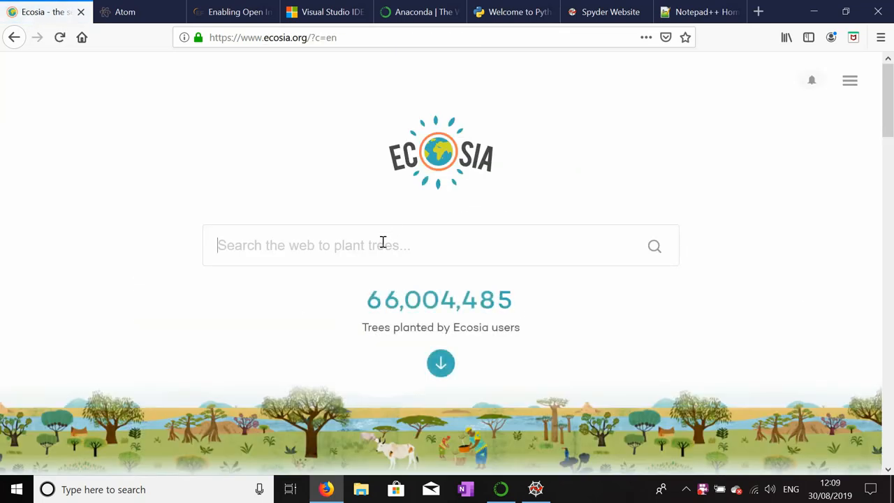
click(654, 245)
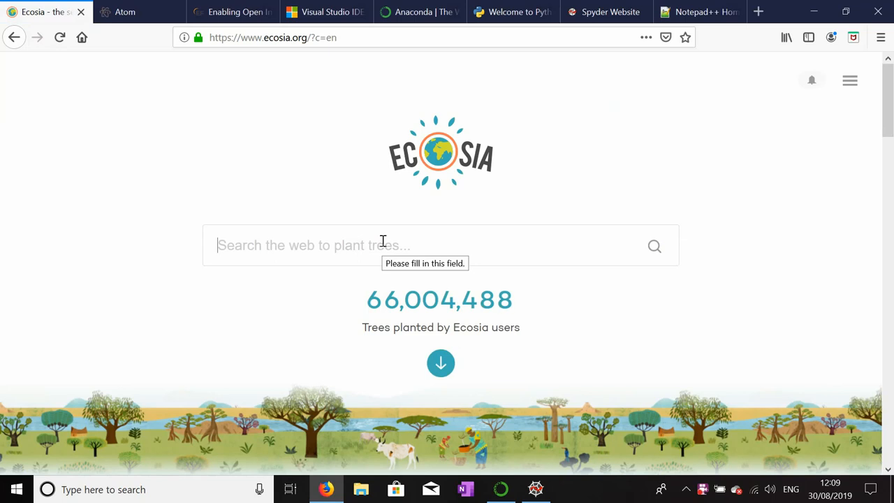
text(1)
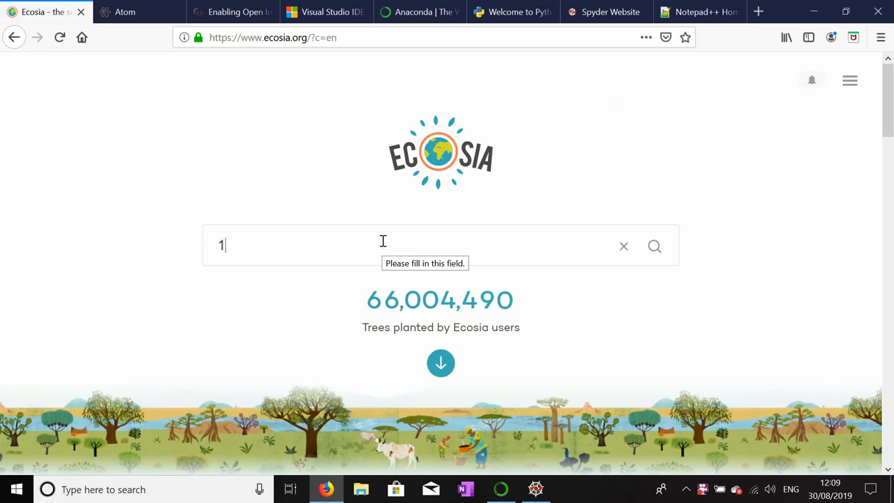
text(.1.1)
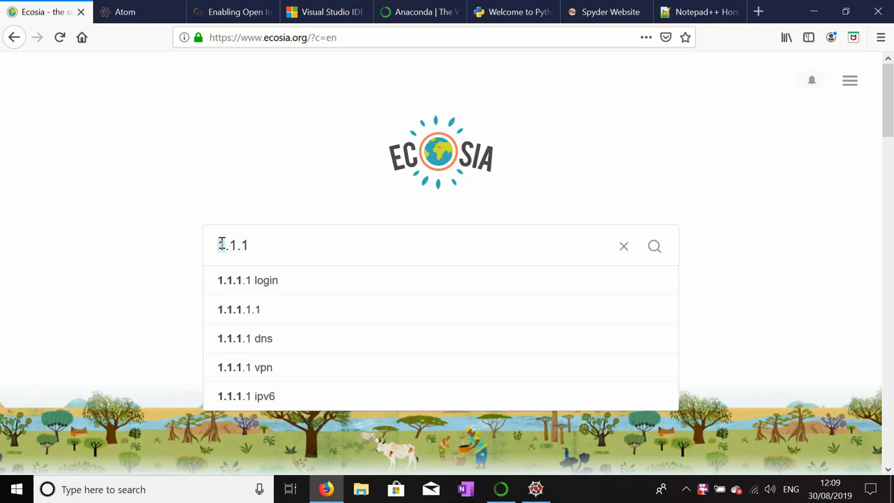
text(2)
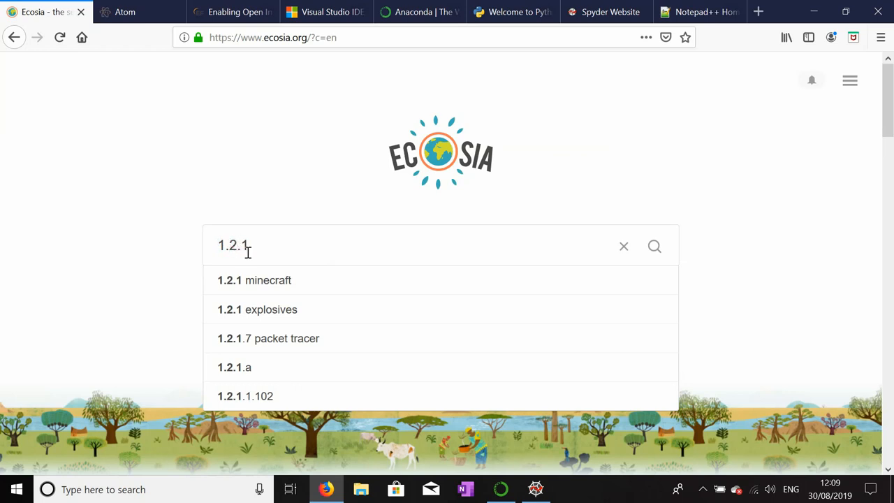
text(1.1.1)
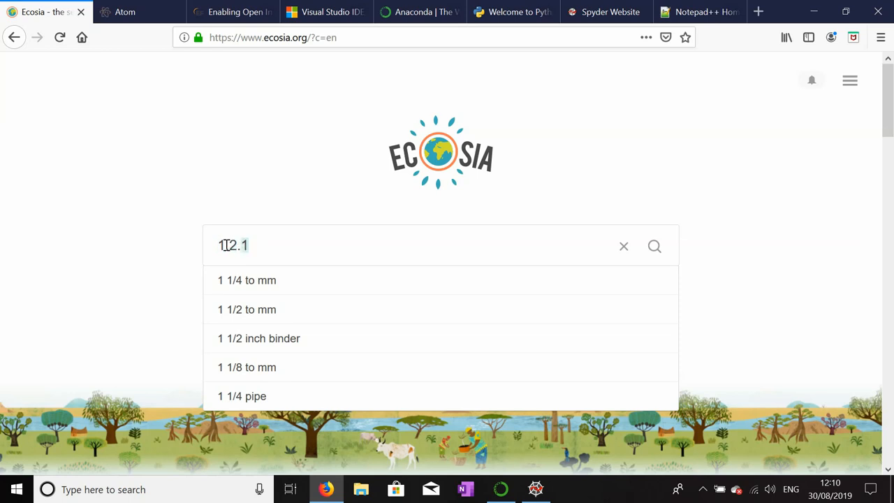
Revise the Ecosia query from 3.2.1 to 1.1.1 and close the suggestion list
text(3.2.1)
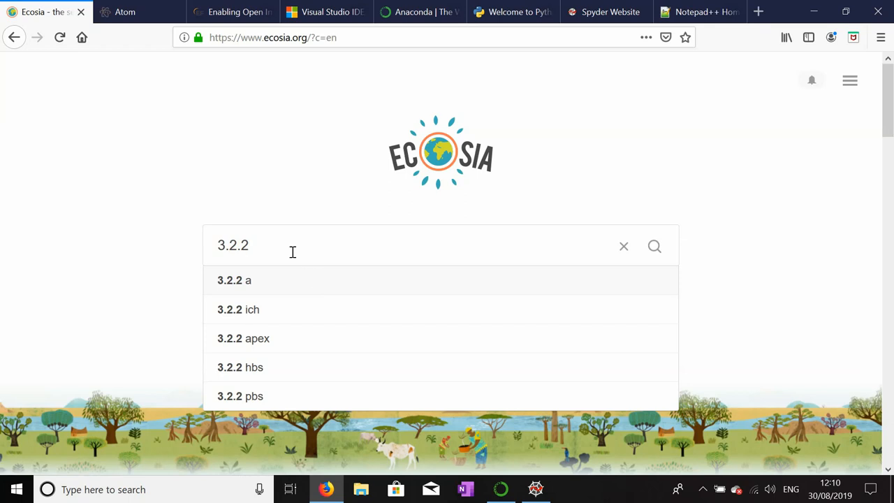
text(1.1.1)
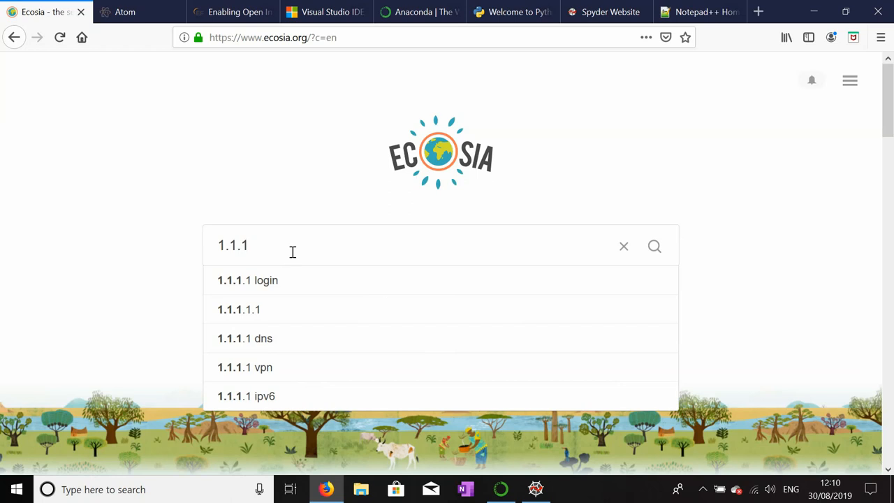
mouse_move(249, 245)
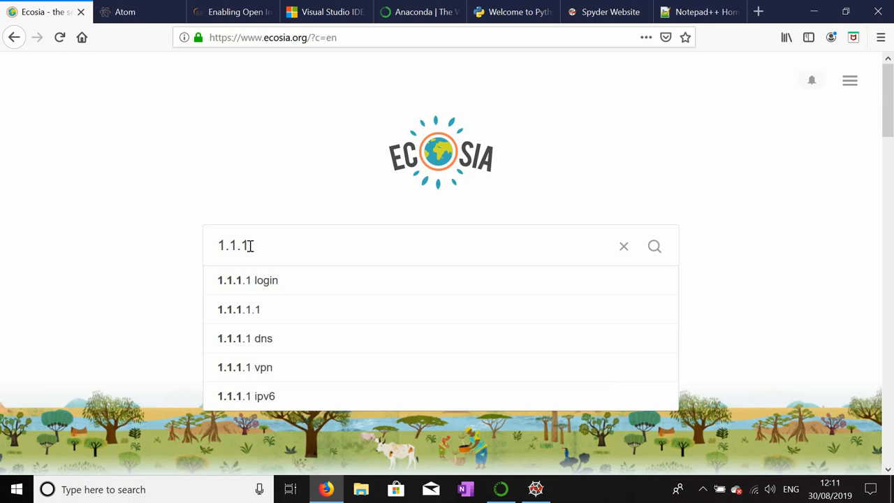
key(Backspace)
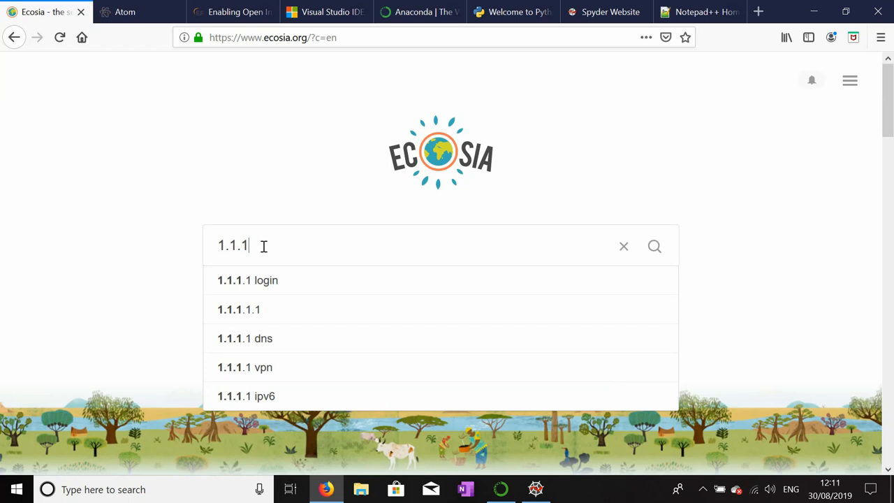
click(243, 180)
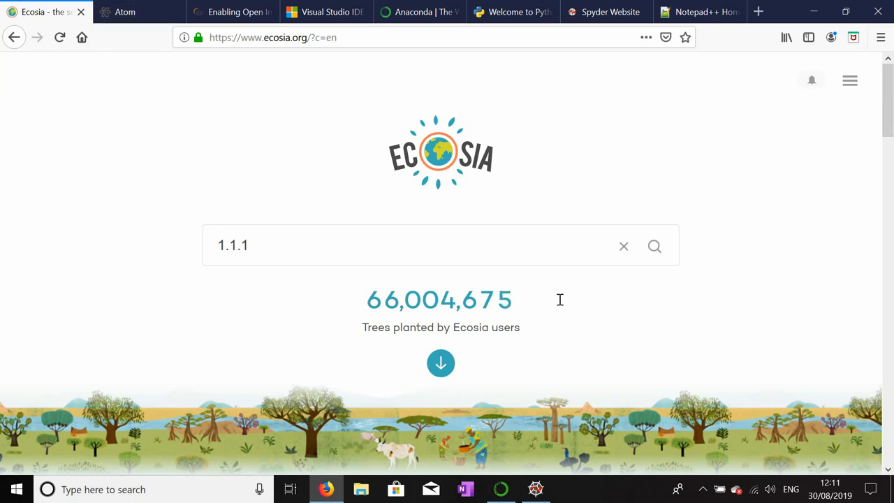
mouse_move(564, 301)
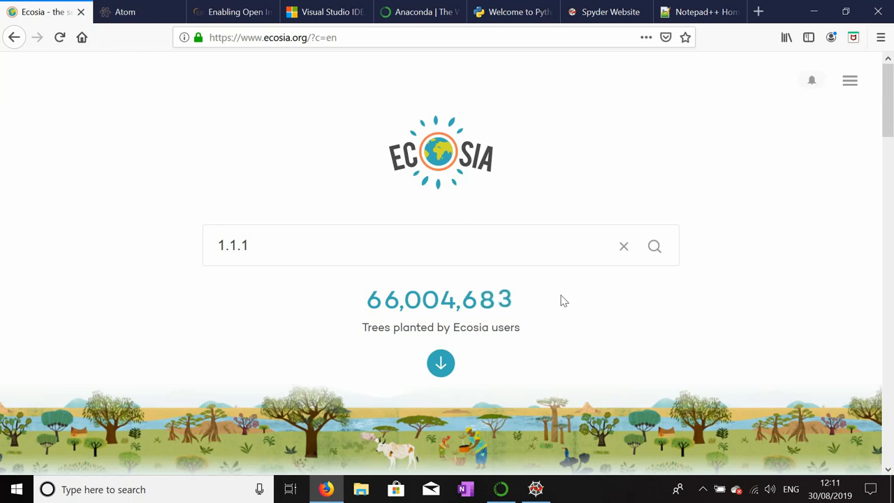
Cycle through the Atom, Visual Studio, Spyder and Eclipse websites, ending on Atom
click(130, 12)
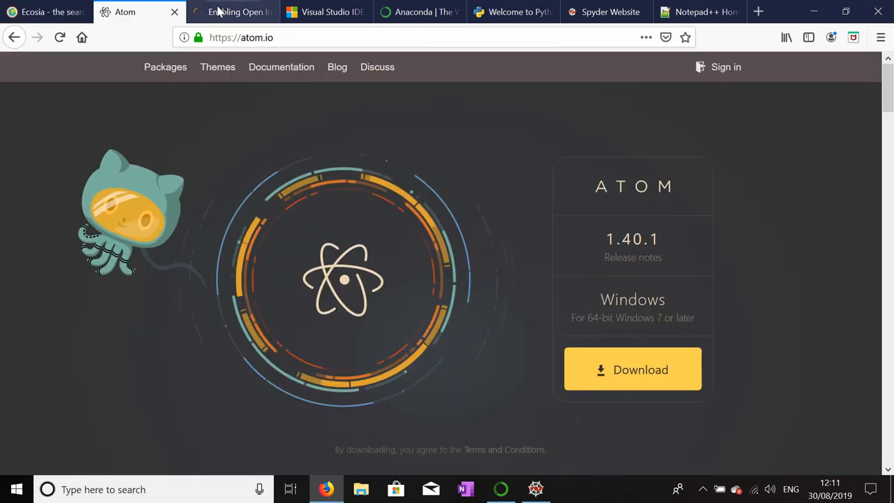
click(325, 12)
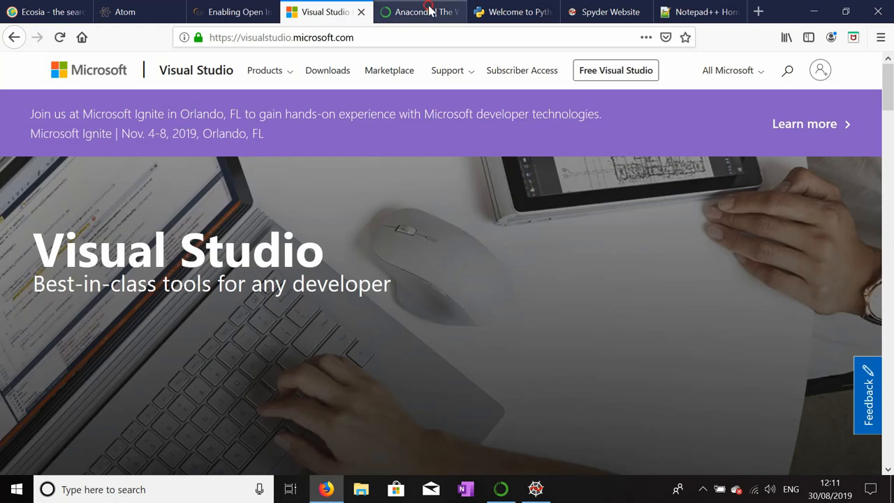
click(604, 12)
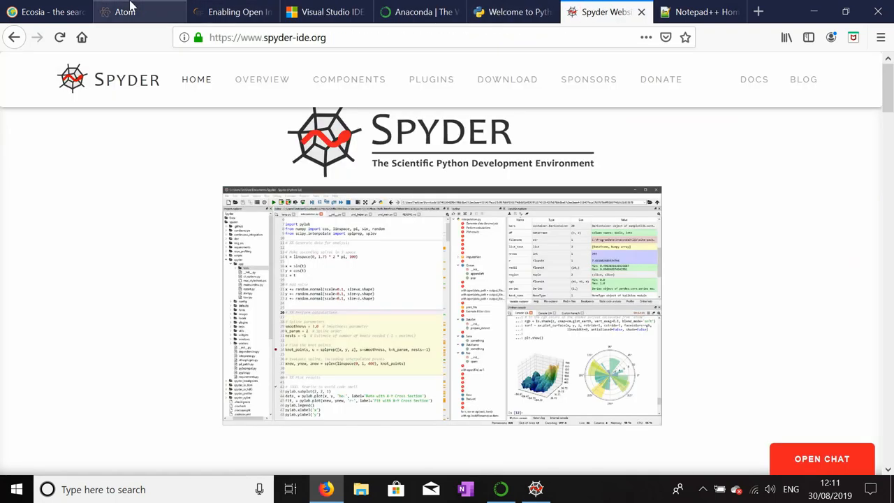
click(129, 12)
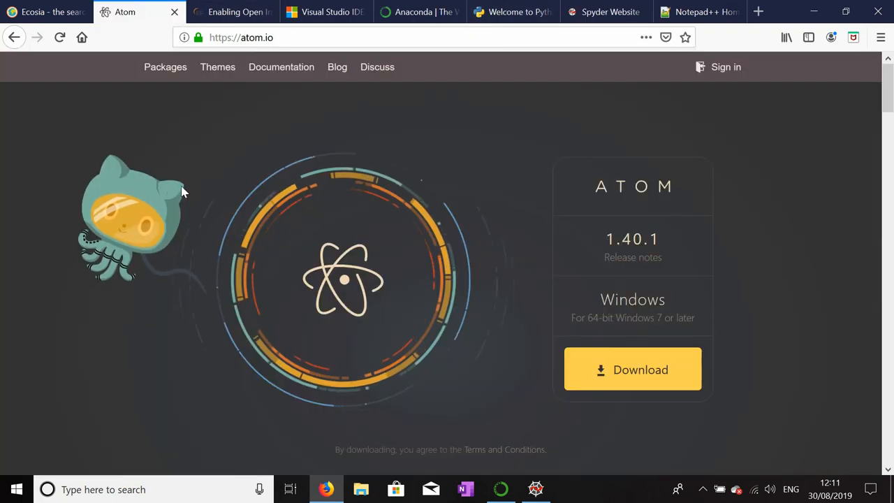
mouse_move(418, 115)
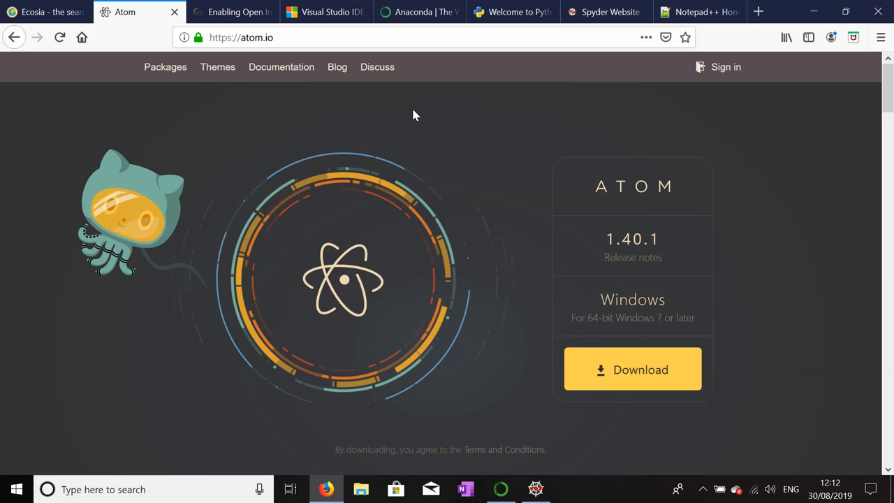
mouse_move(304, 70)
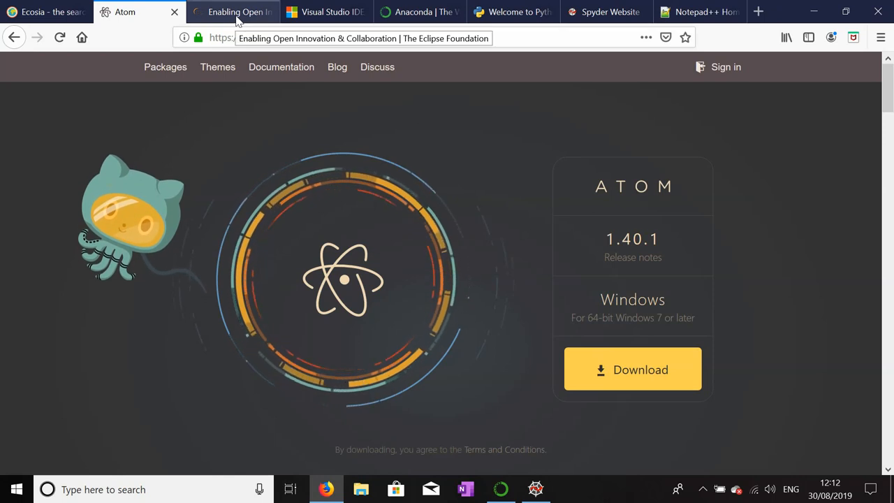
click(233, 12)
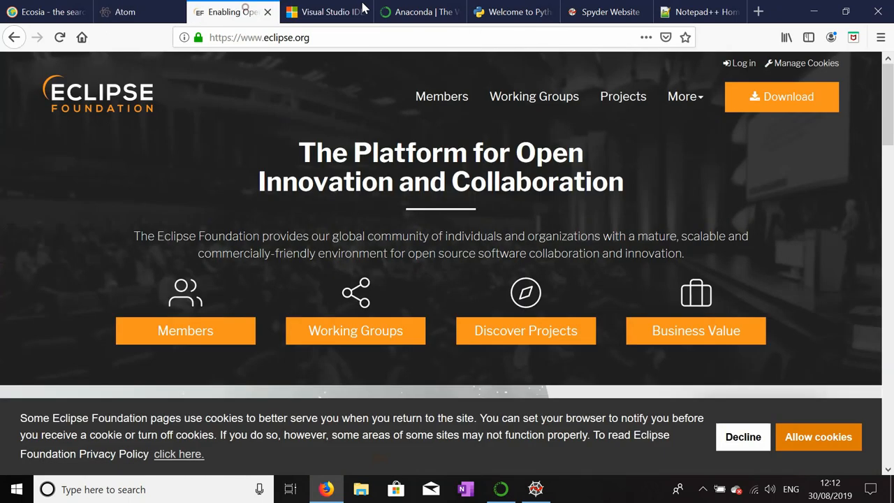
click(604, 12)
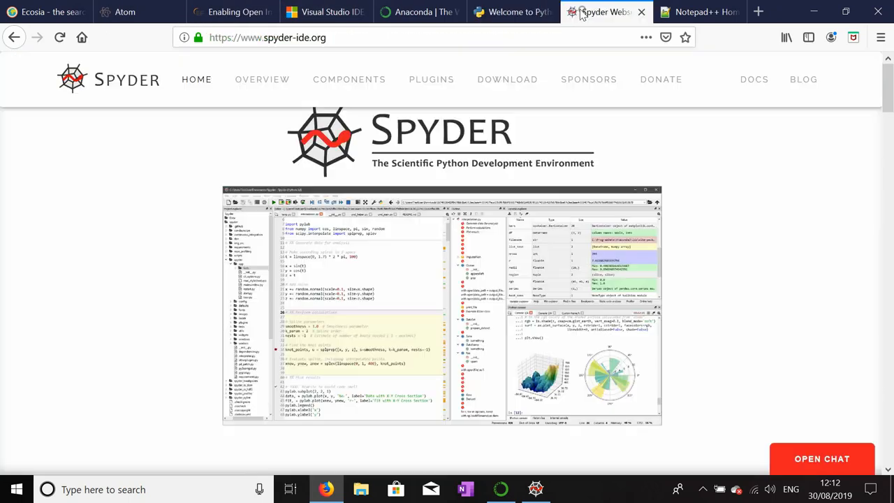
click(124, 12)
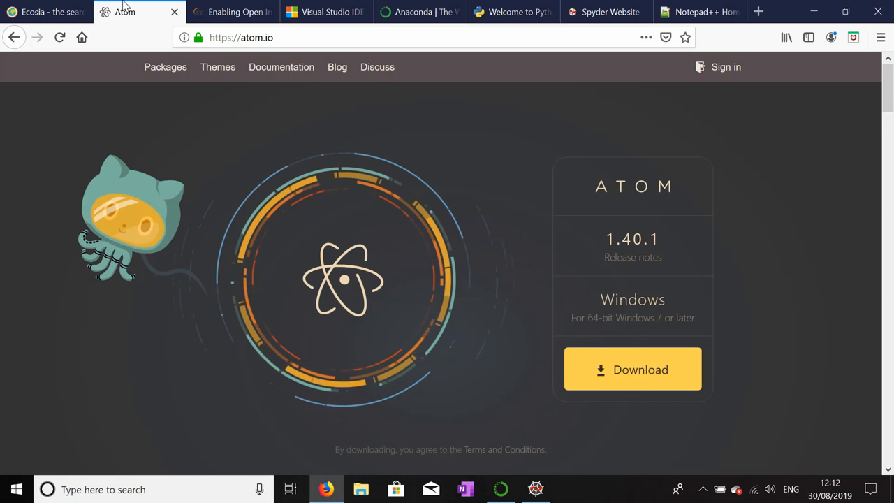
mouse_move(124, 11)
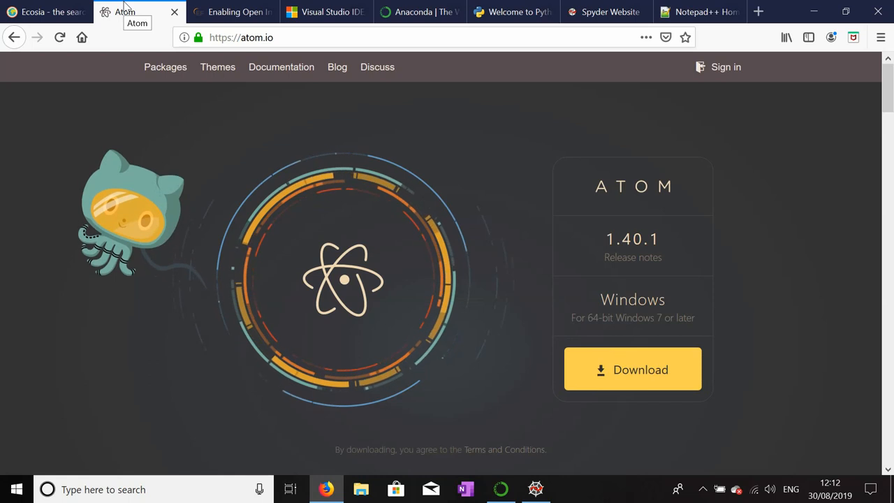
mouse_move(646, 300)
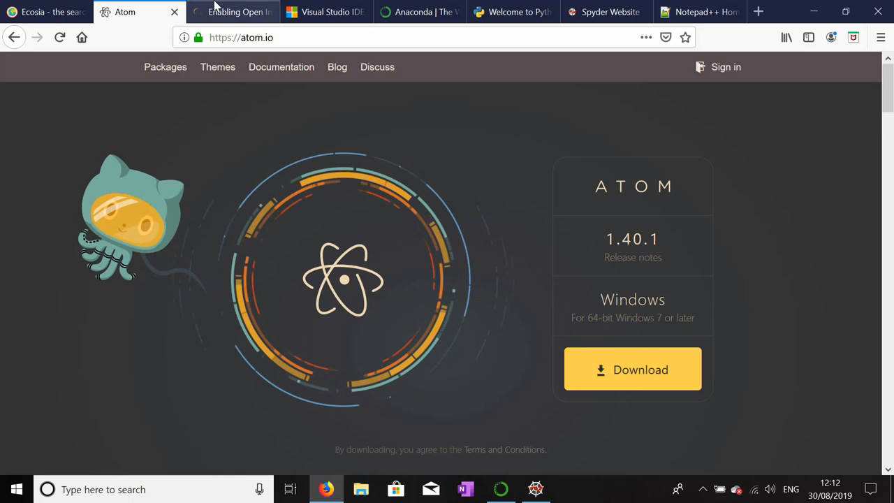
Glance at the Anaconda site, then return to Atom's 1.40.1 Windows download page
click(419, 12)
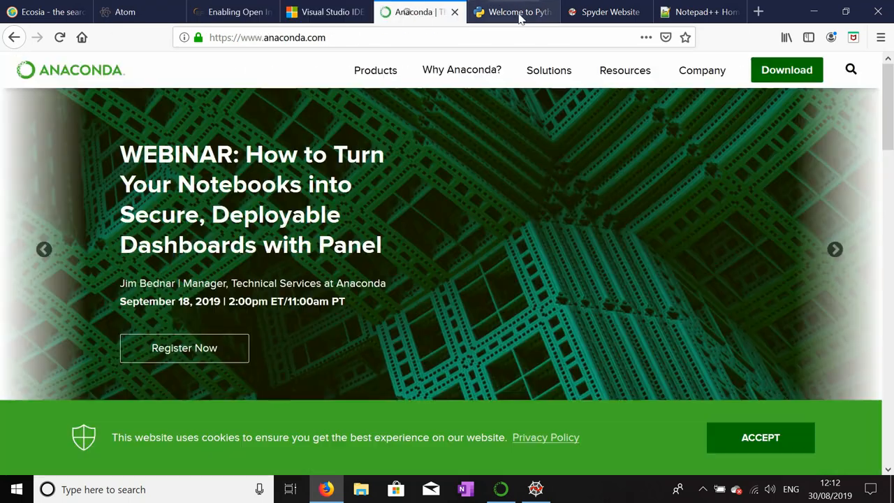
click(124, 11)
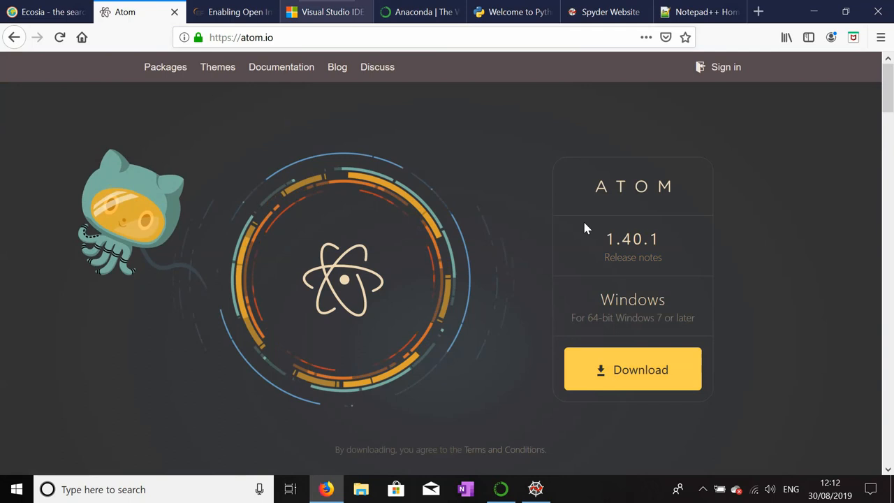
mouse_move(227, 135)
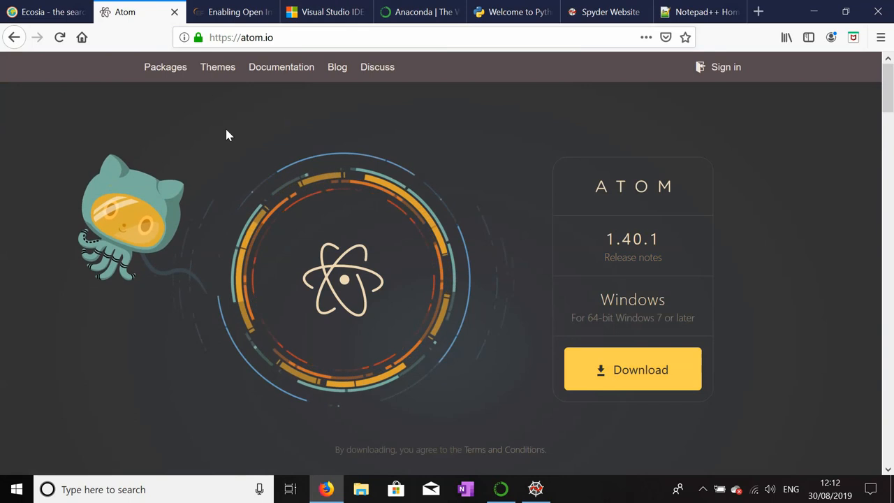
mouse_move(449, 158)
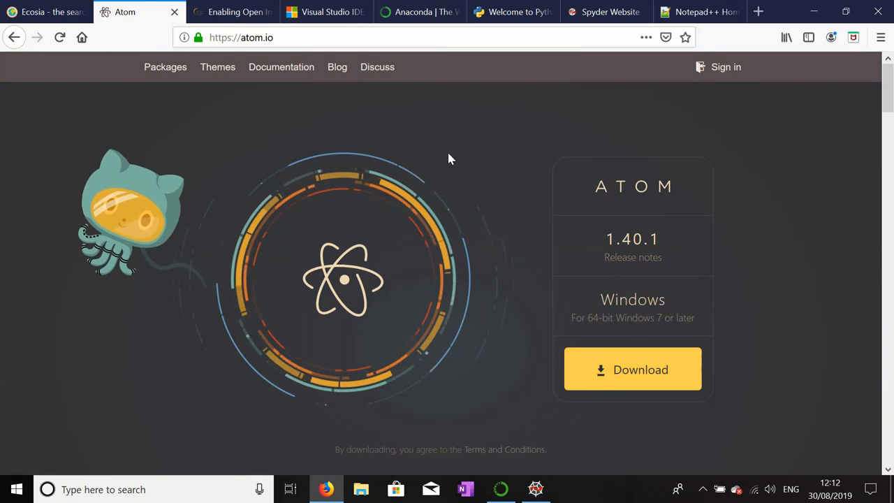
mouse_move(235, 12)
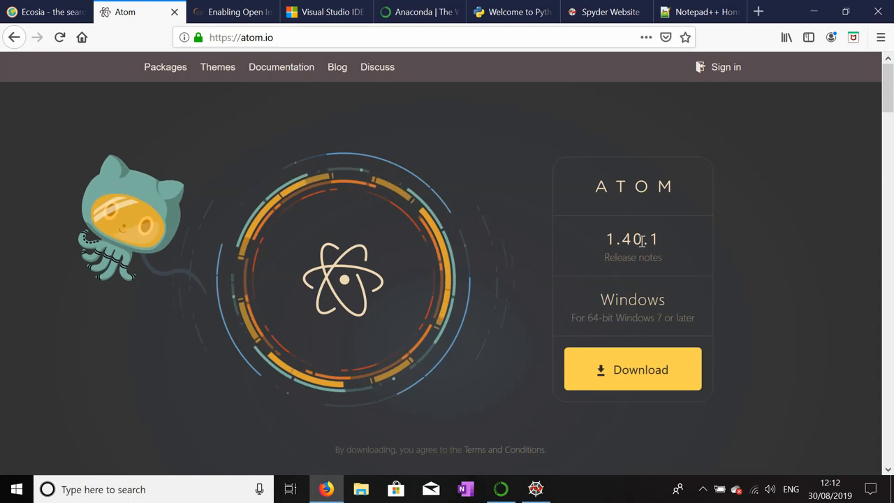
mouse_move(566, 207)
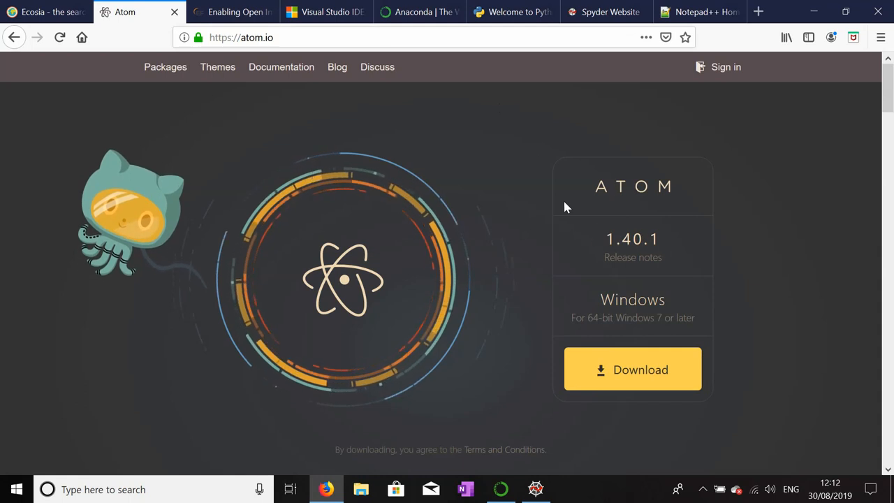
mouse_move(533, 155)
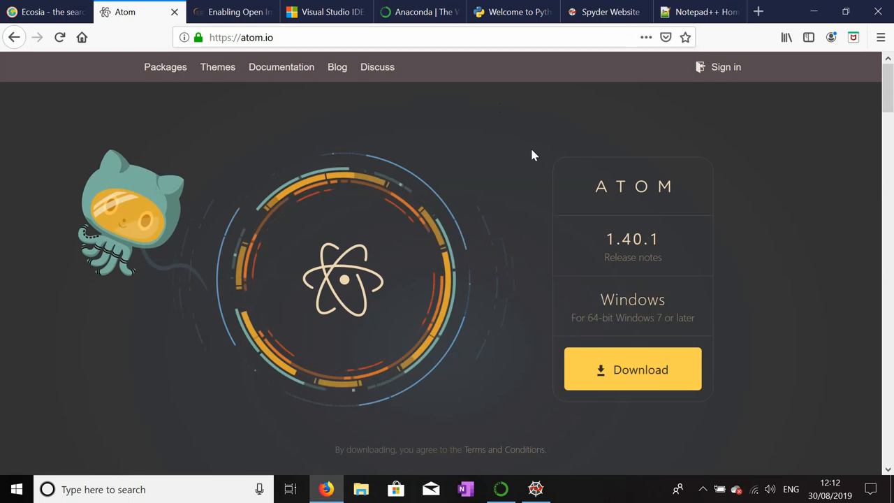
mouse_move(610, 244)
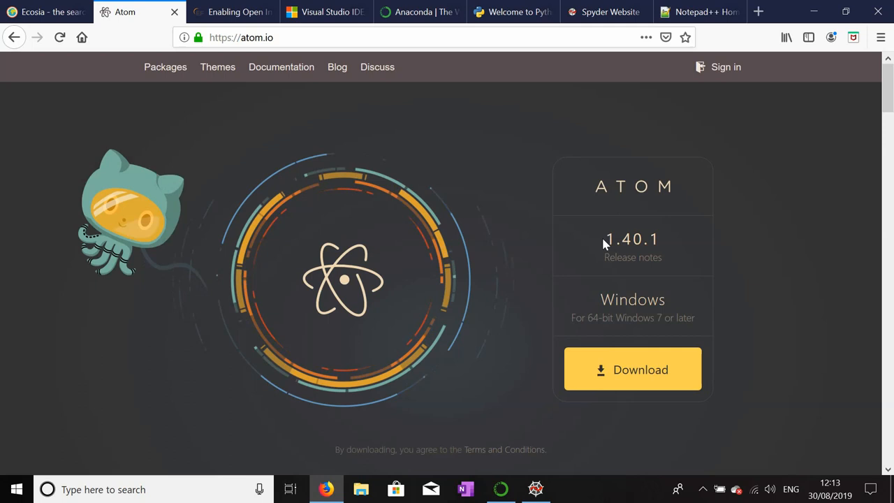
mouse_move(552, 202)
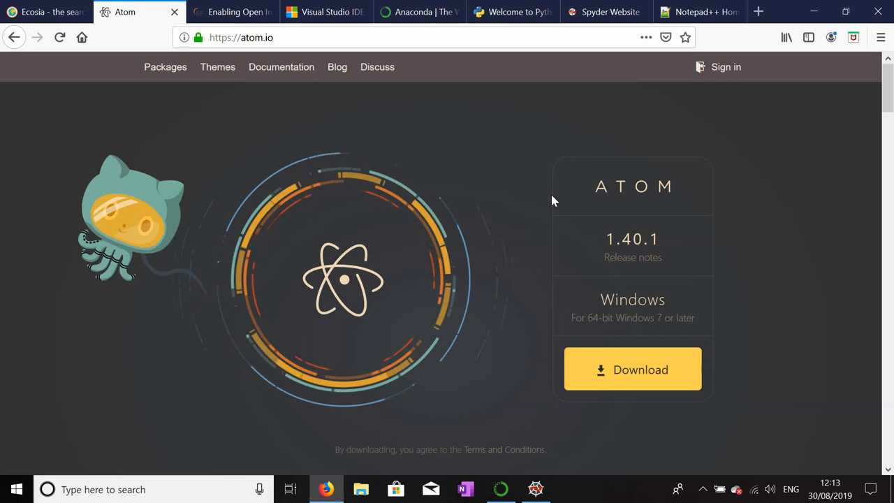
Flip through the Eclipse, Anaconda, Spyder, Visual Studio and Python sites, scrolling Atom's page
click(232, 12)
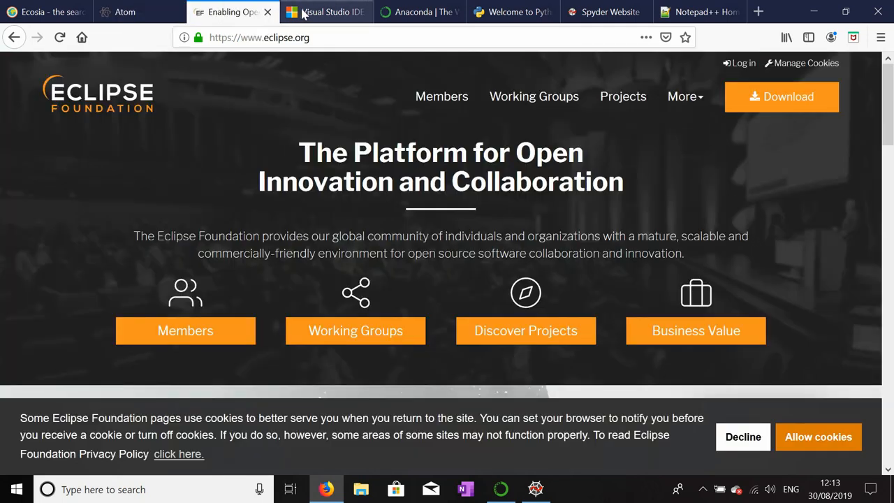
click(419, 12)
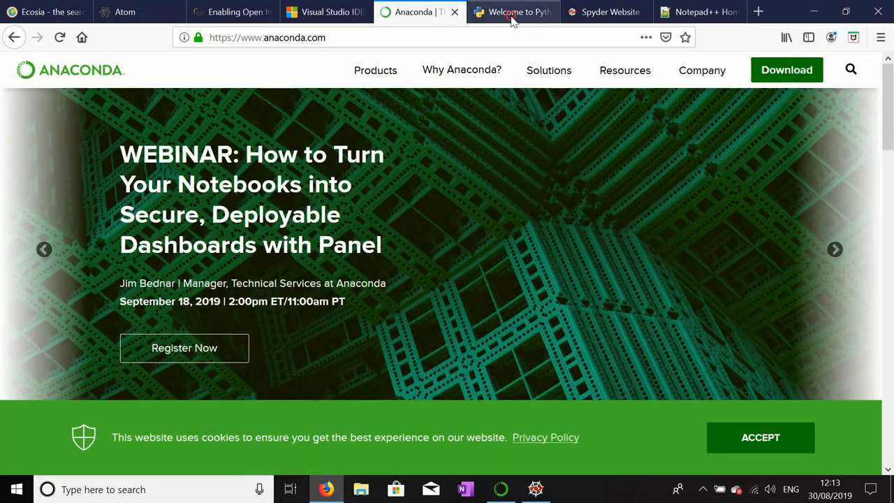
click(604, 12)
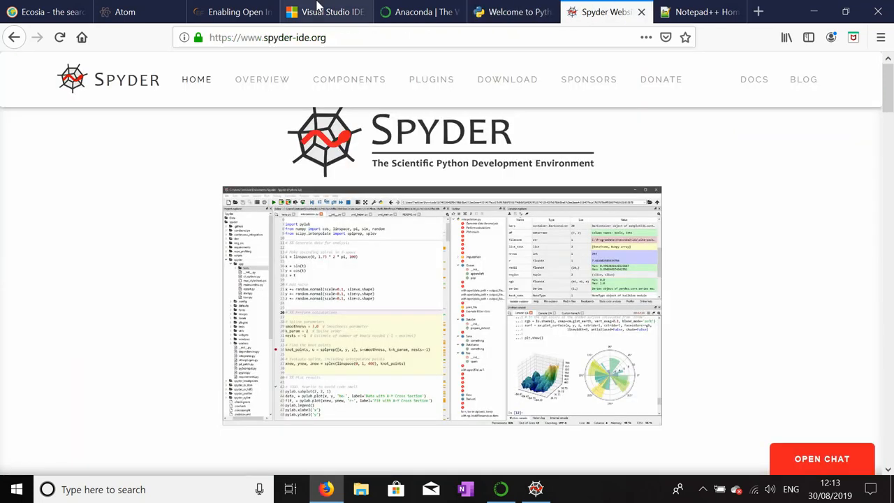
click(124, 12)
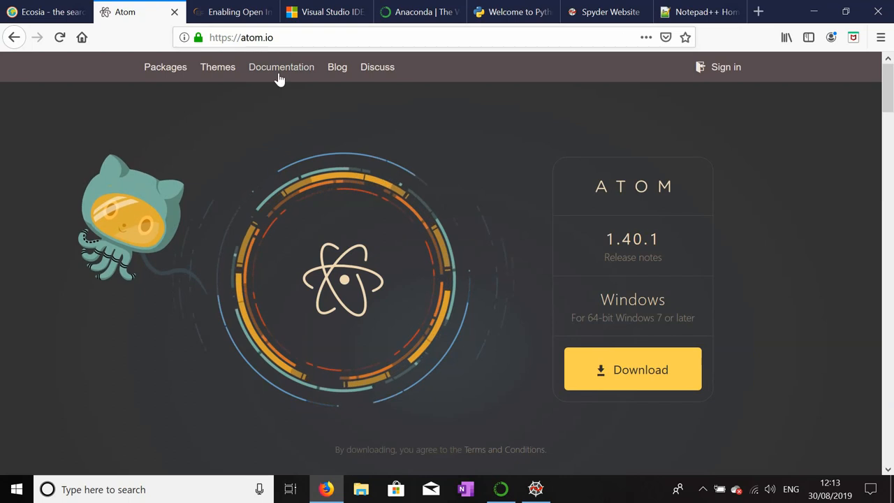
click(233, 12)
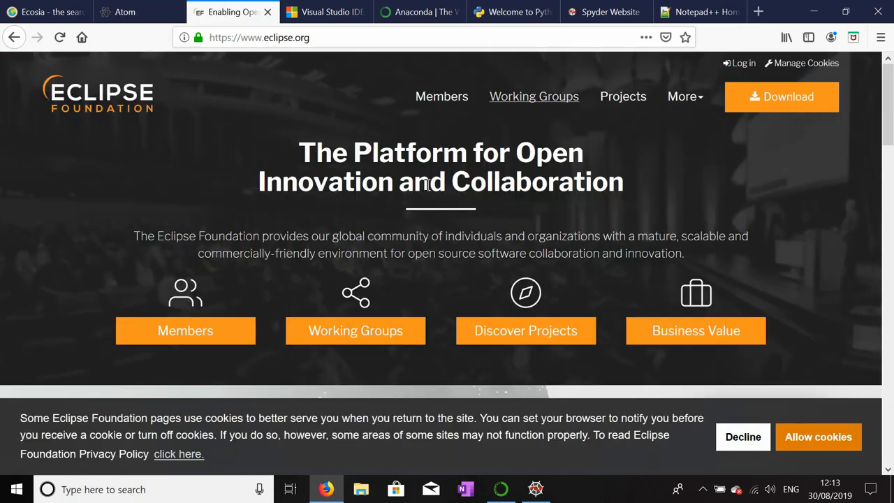
click(325, 12)
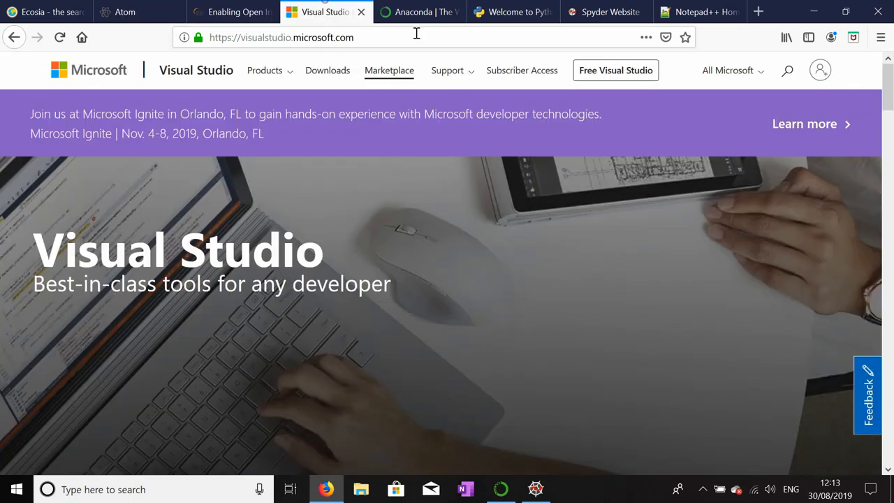
click(512, 12)
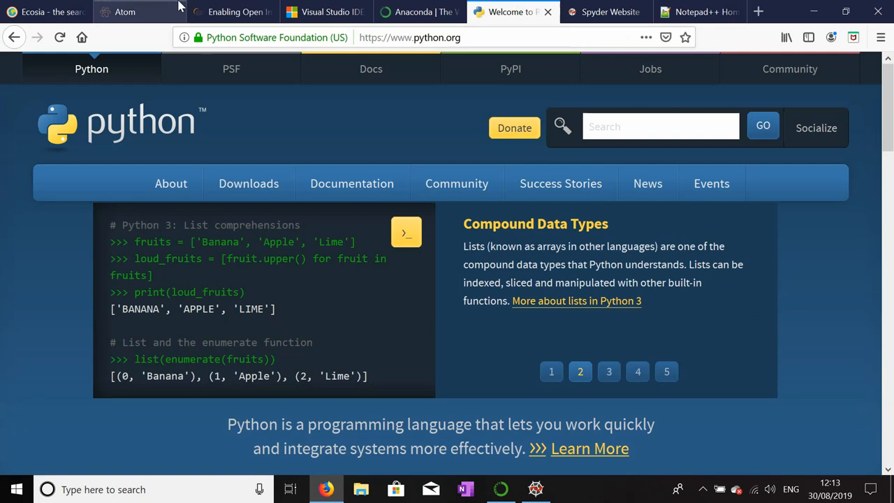
click(124, 12)
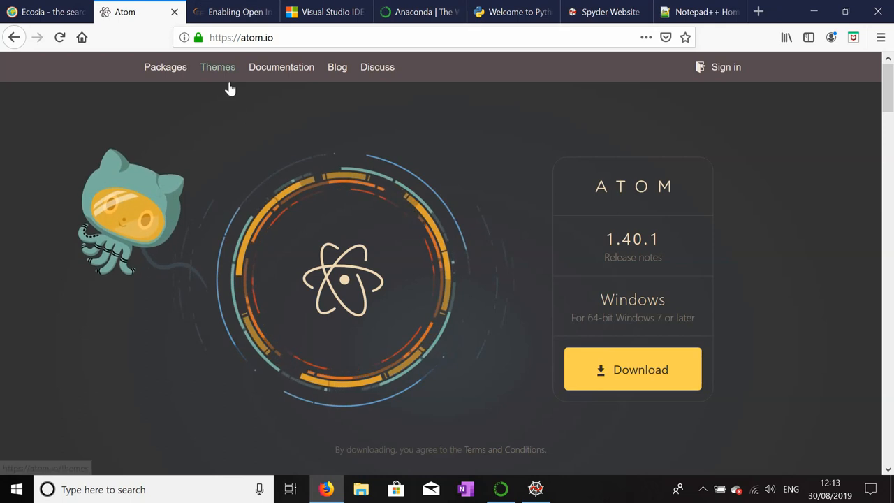
mouse_move(573, 185)
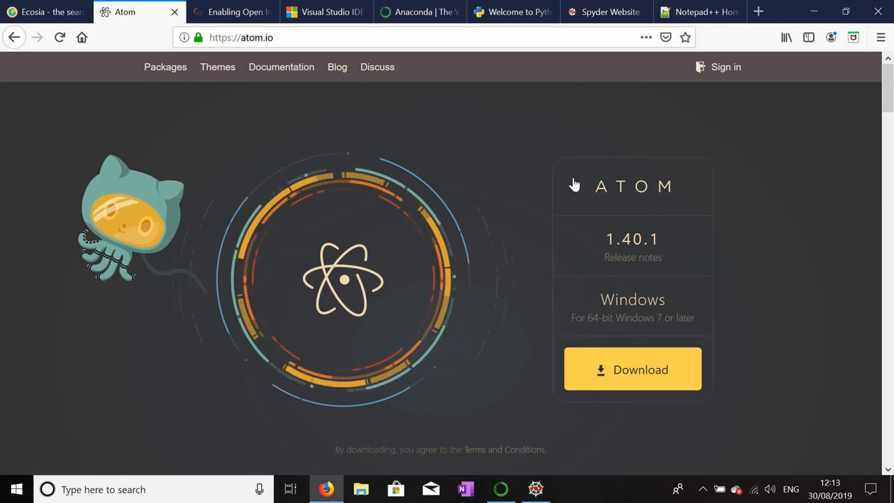
scroll(down, 3)
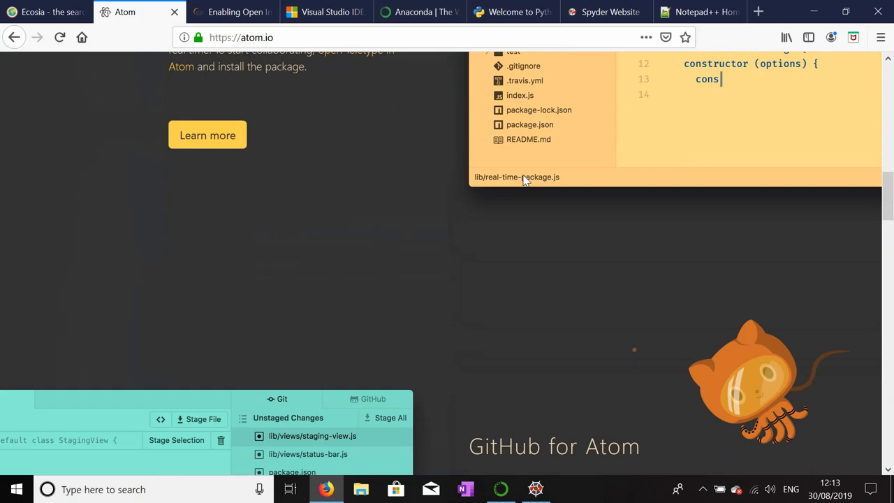
scroll(up, 3)
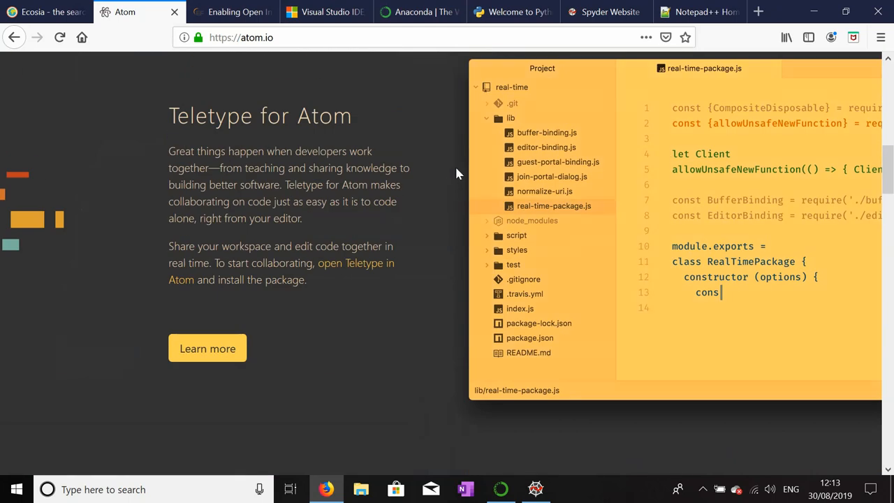
scroll(up, 3)
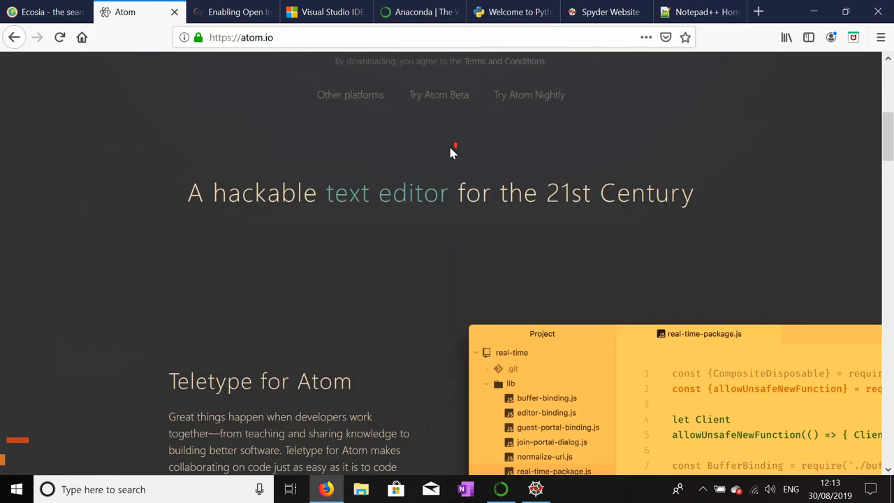
scroll(up, 3)
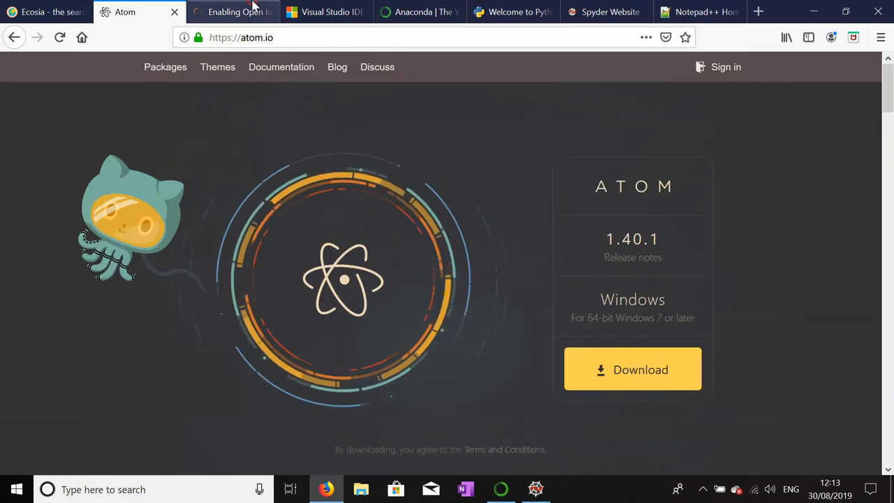
Move via Eclipse and Visual Studio to Anaconda, scroll it, then show Python.org
click(232, 12)
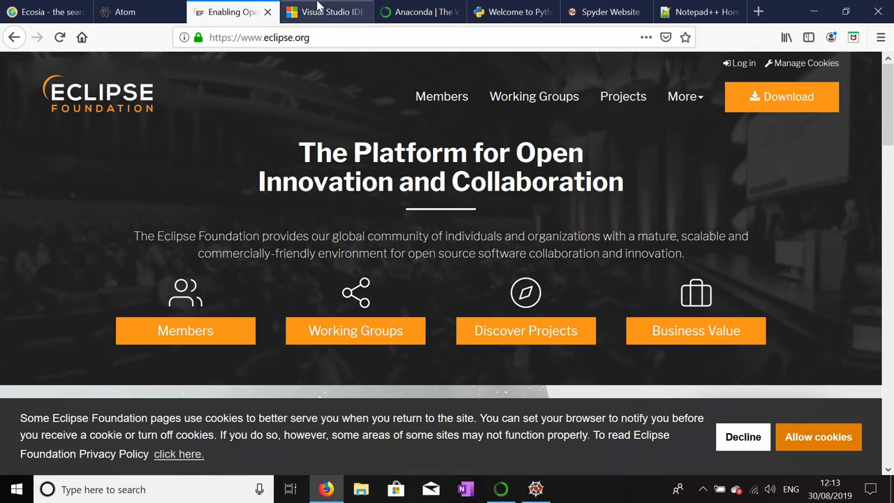
mouse_move(328, 12)
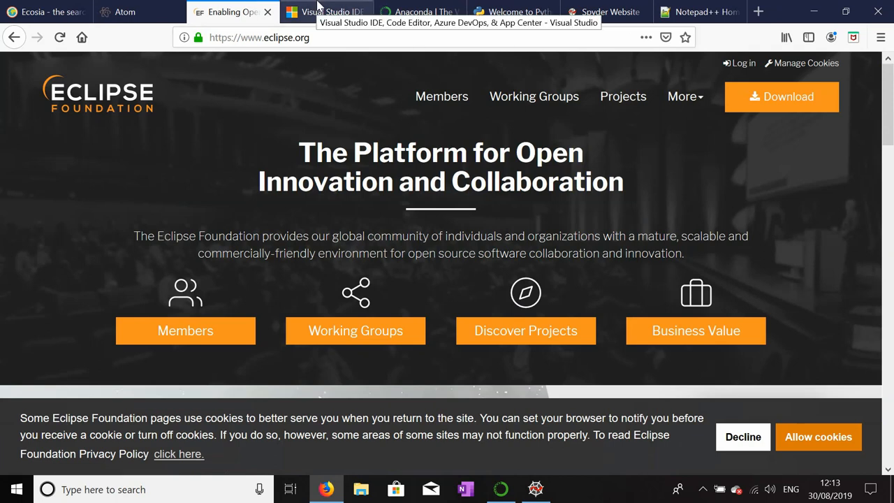
click(325, 12)
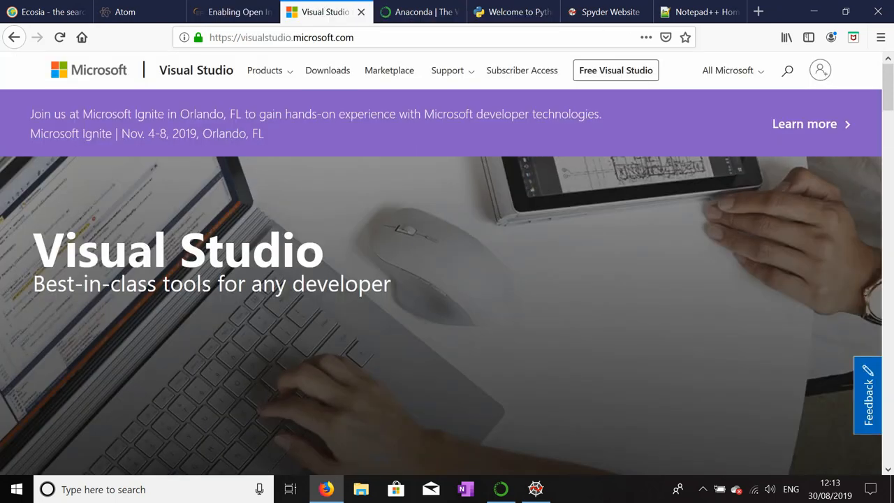
mouse_move(323, 215)
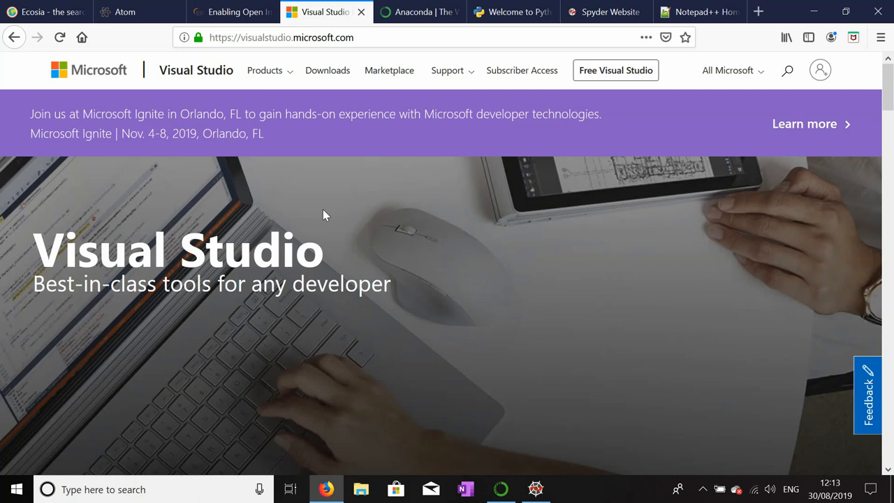
mouse_move(419, 12)
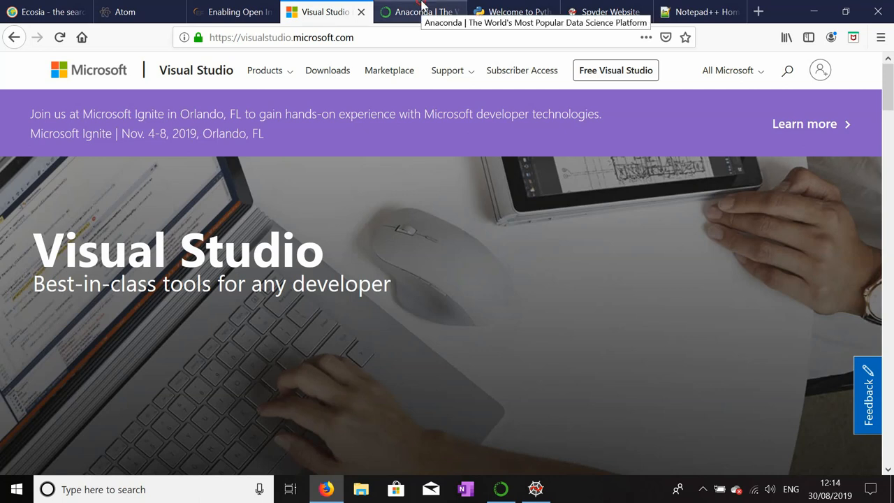
click(416, 12)
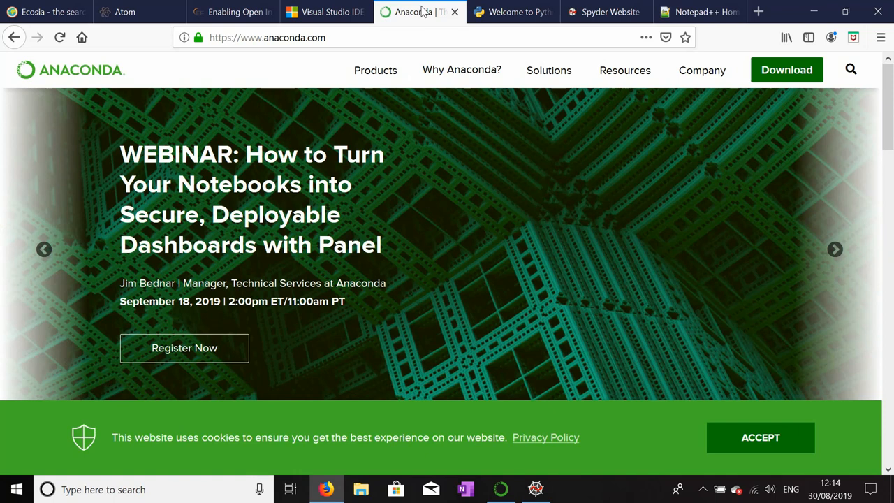
mouse_move(587, 173)
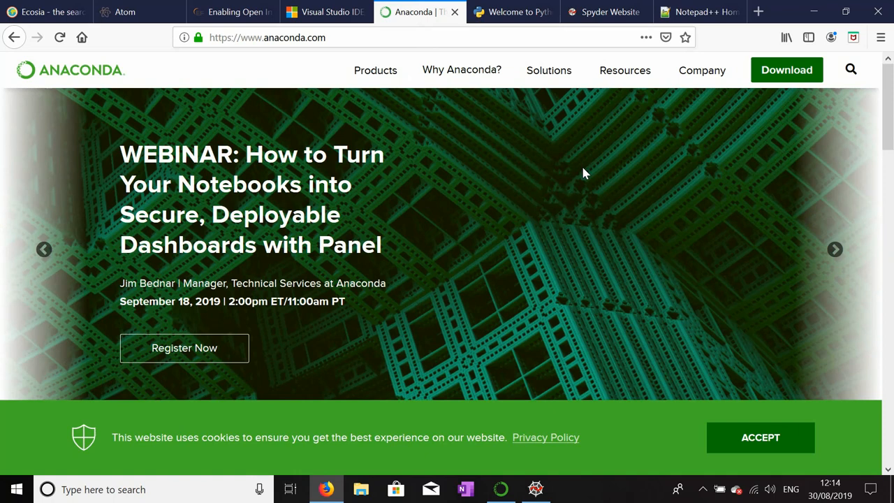
scroll(down, 3)
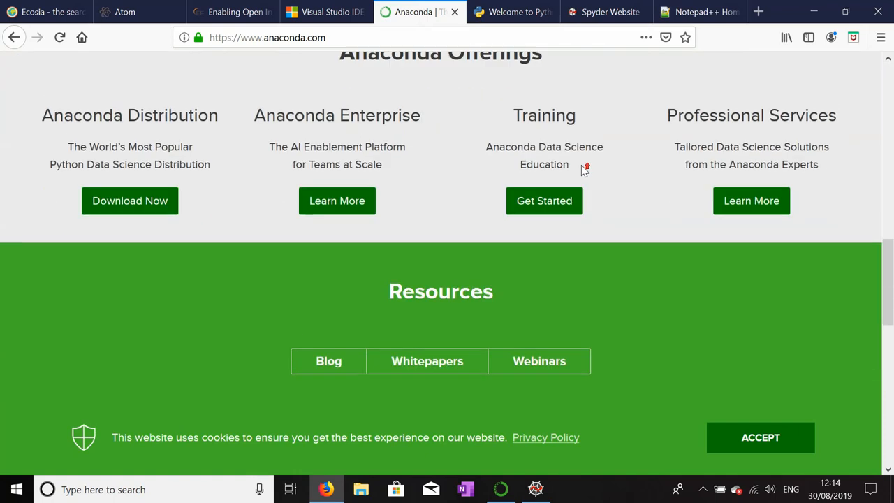
click(513, 12)
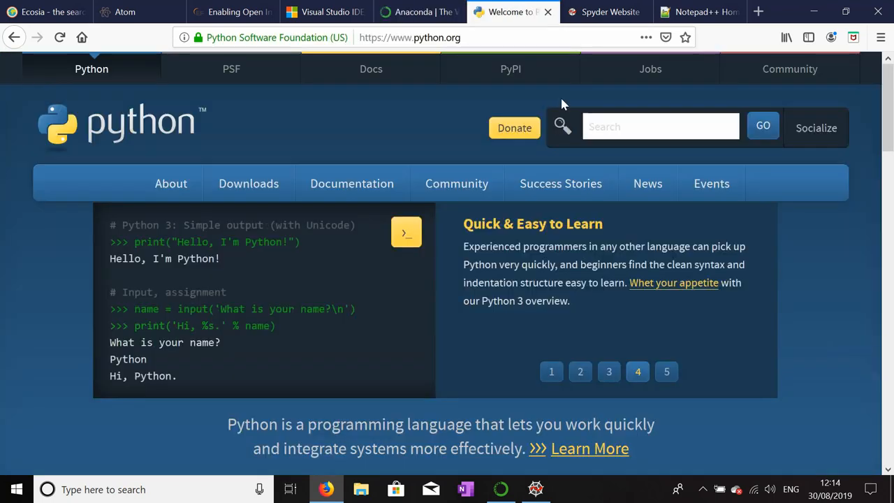
Scroll the Python homepage, then view the Spyder and Notepad++ websites
scroll(down, 3)
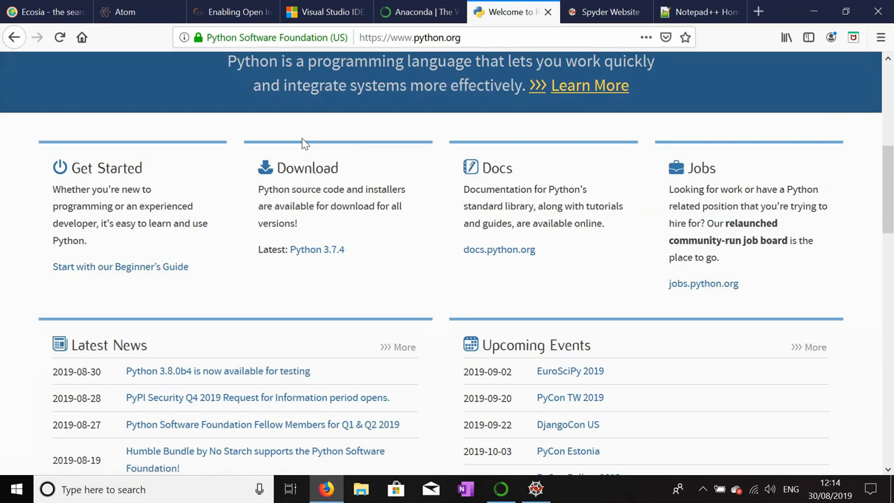
scroll(up, 3)
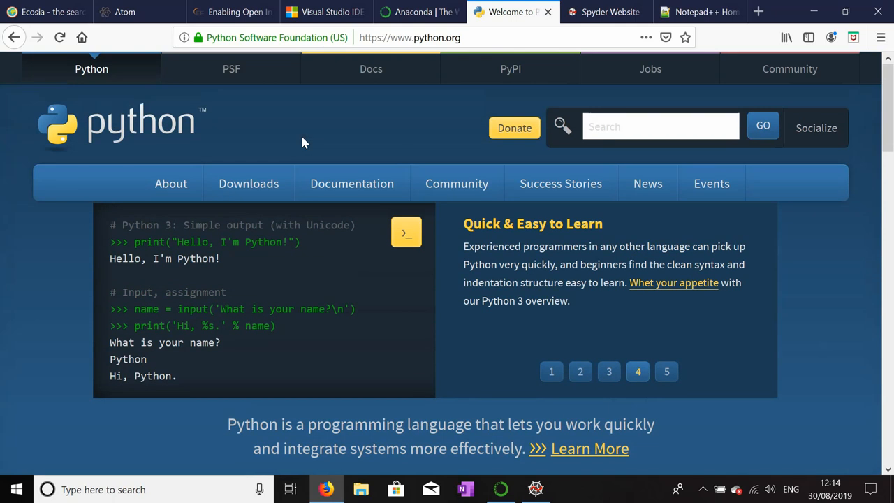
mouse_move(170, 129)
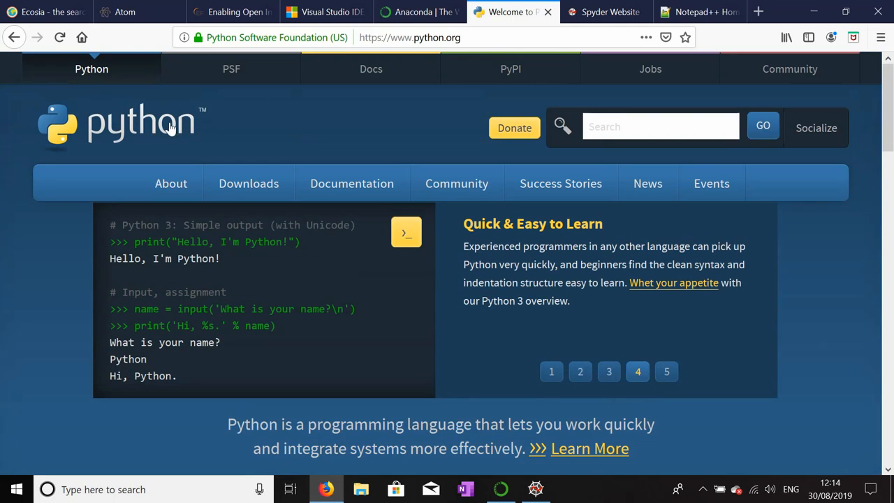
mouse_move(285, 127)
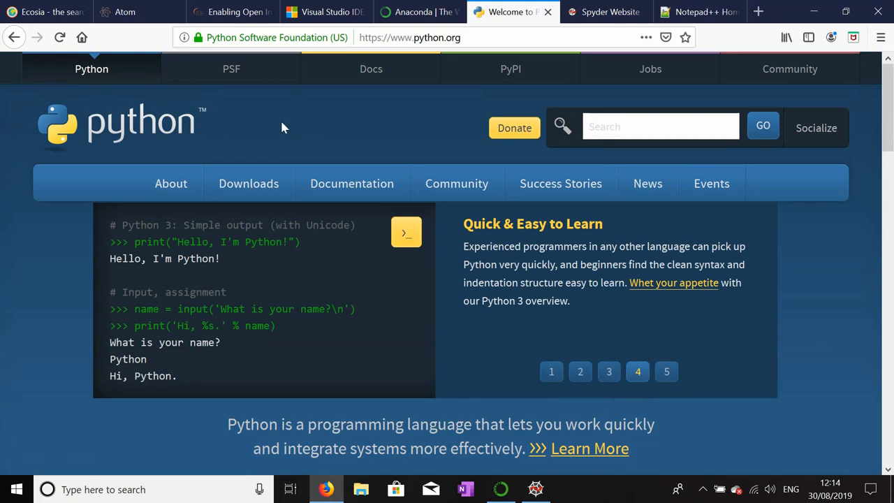
click(604, 12)
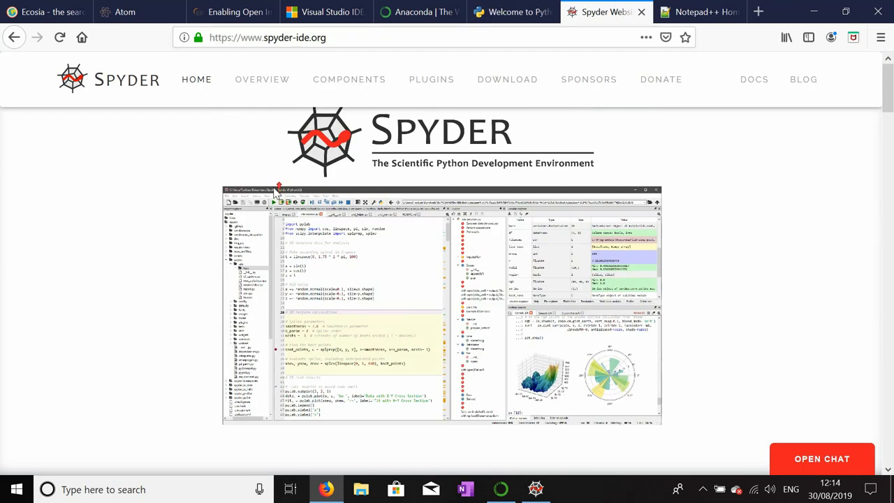
click(695, 12)
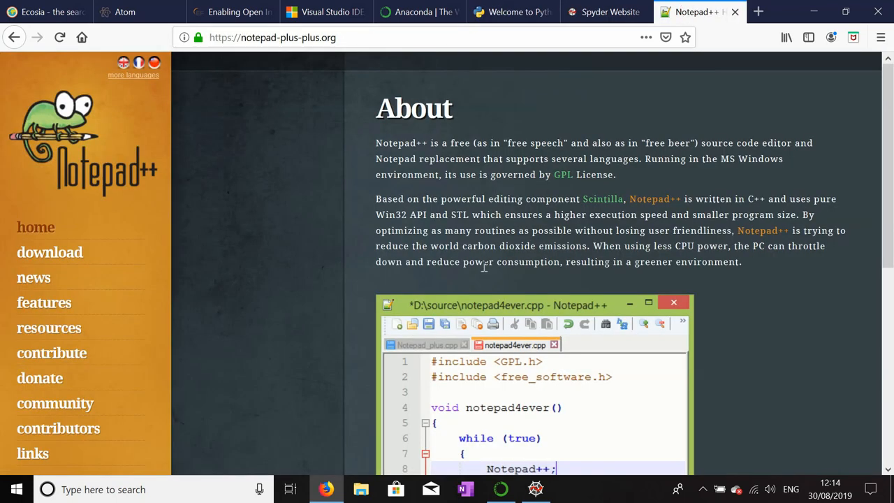
scroll(down, 3)
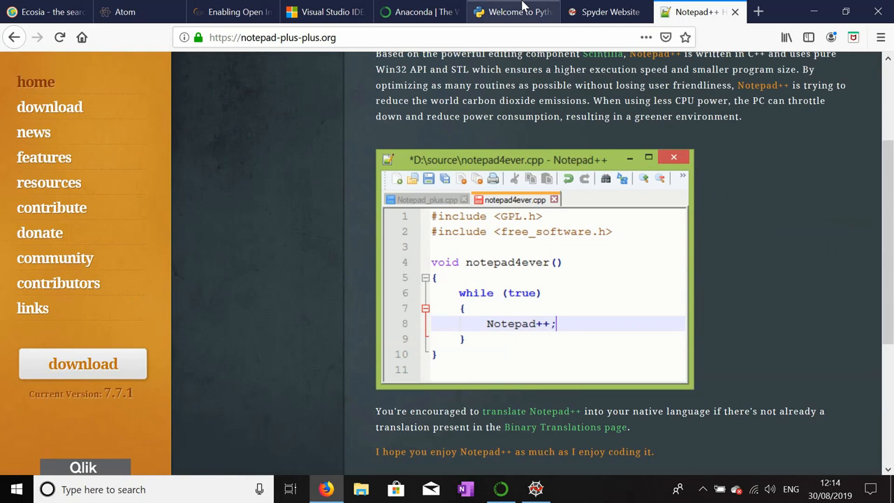
Pass through the Python, Atom, Eclipse, Anaconda and Spyder sites, ending on Ecosia
click(512, 12)
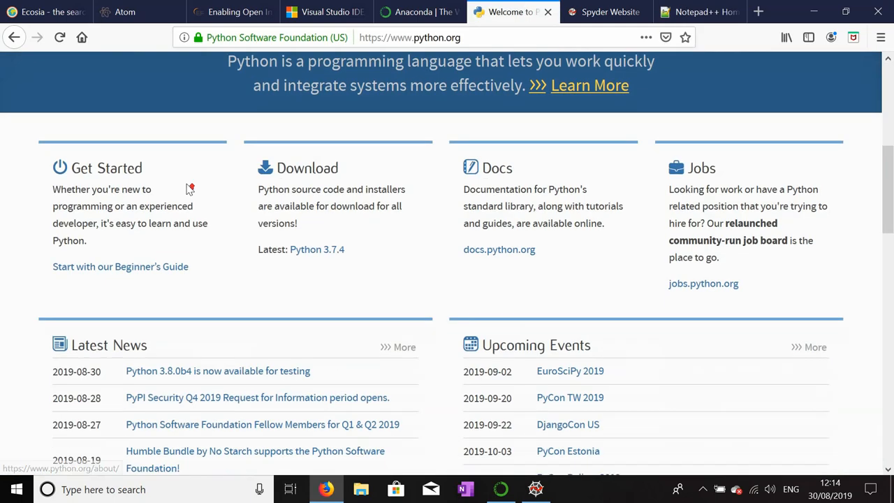
click(124, 12)
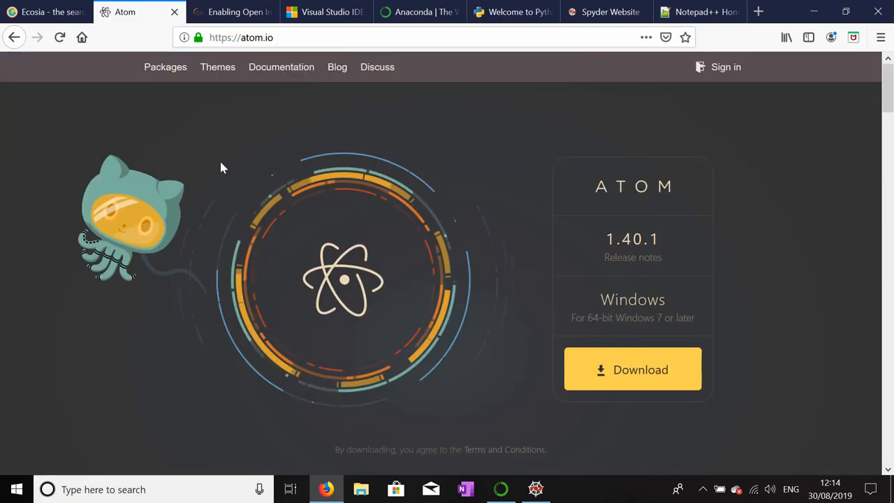
click(233, 12)
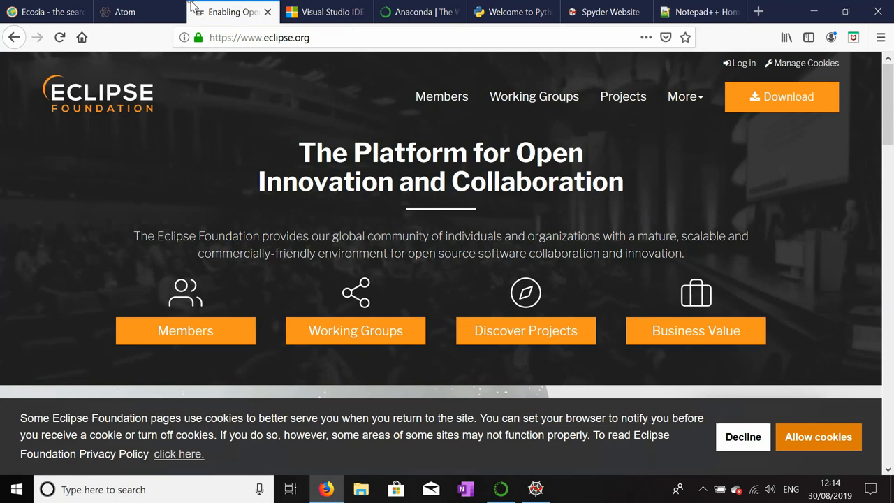
click(416, 12)
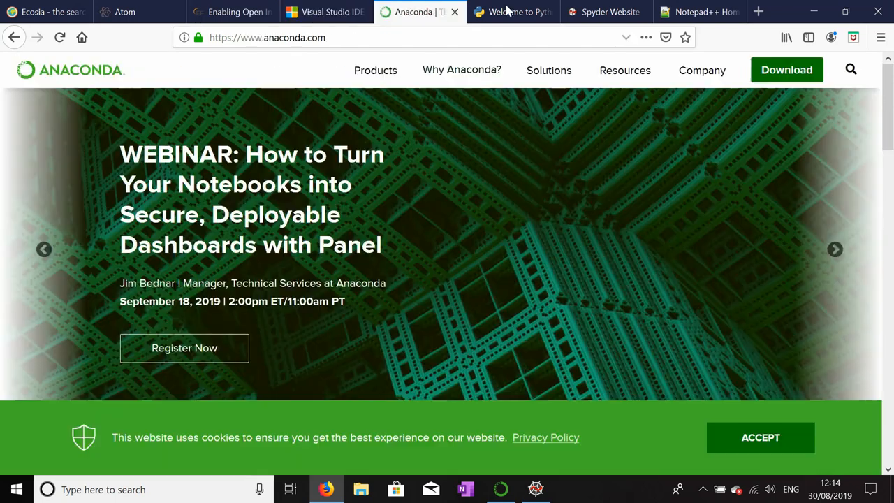
click(605, 12)
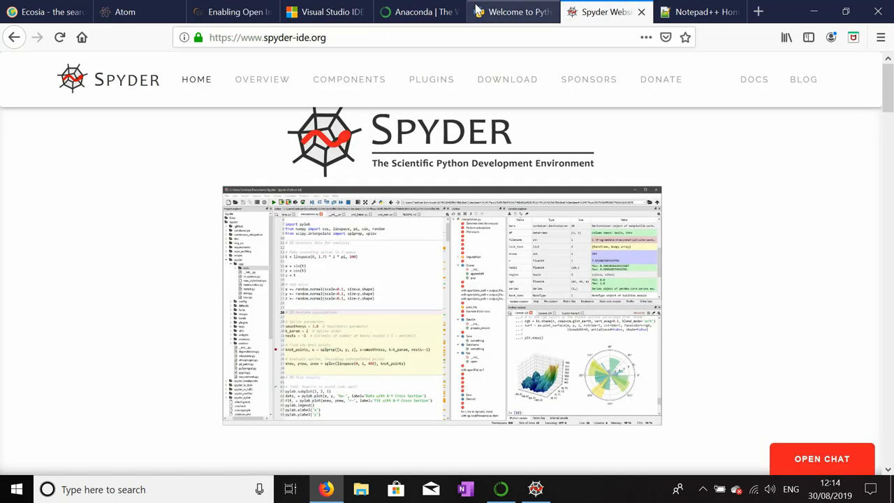
click(129, 12)
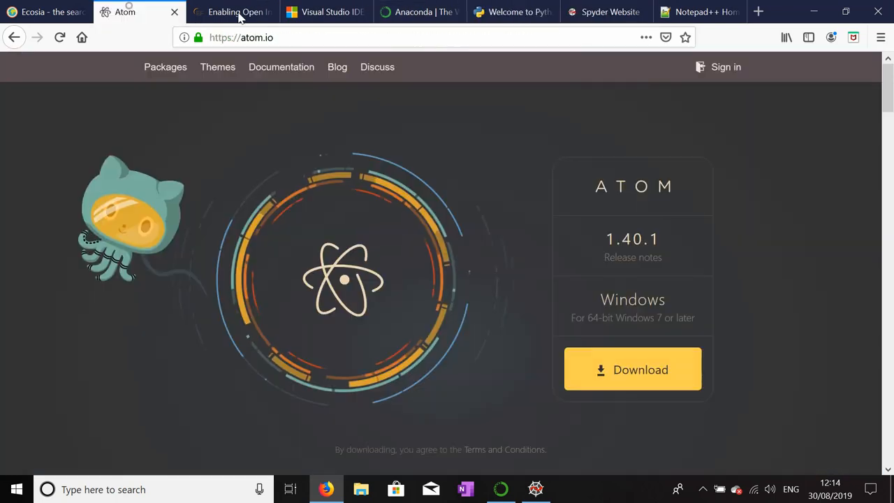
click(514, 12)
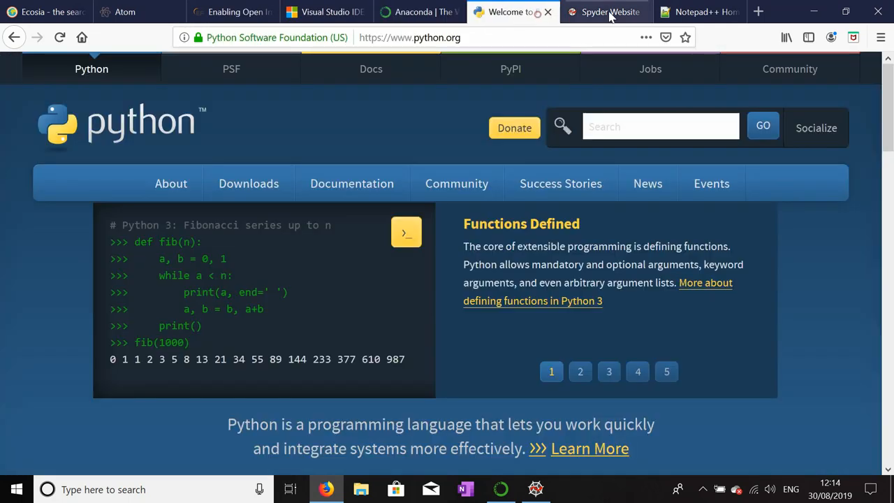
click(602, 11)
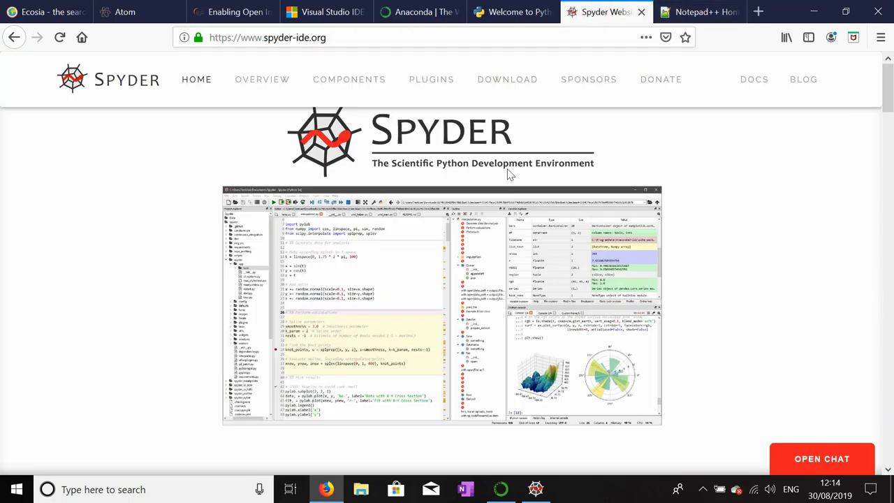
click(45, 12)
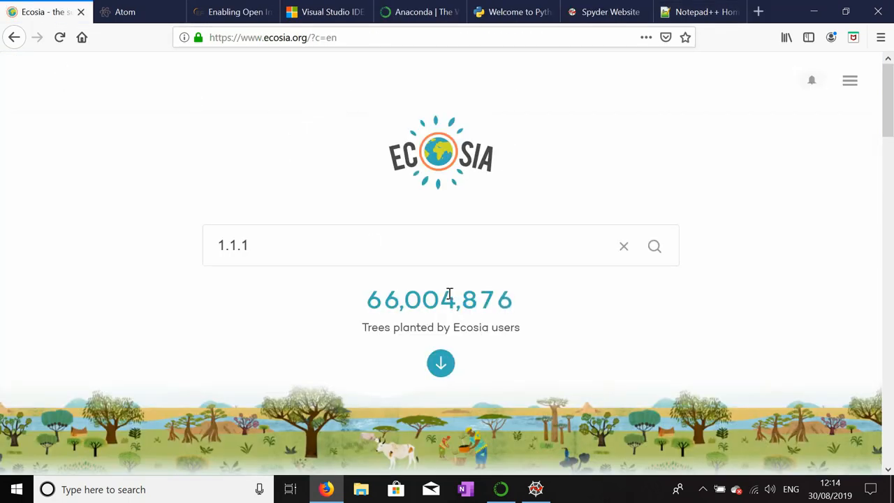
mouse_move(535, 489)
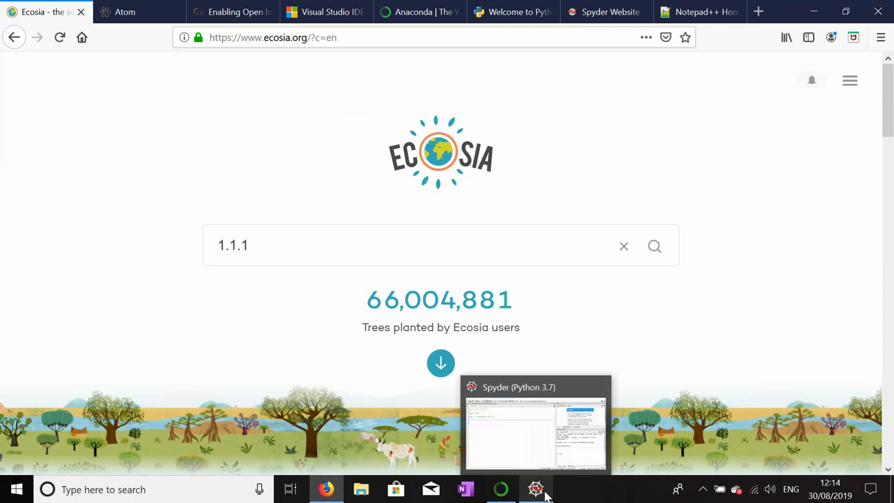
Switch from Firefox to the Spyder window with 1.1.1.py open
click(501, 489)
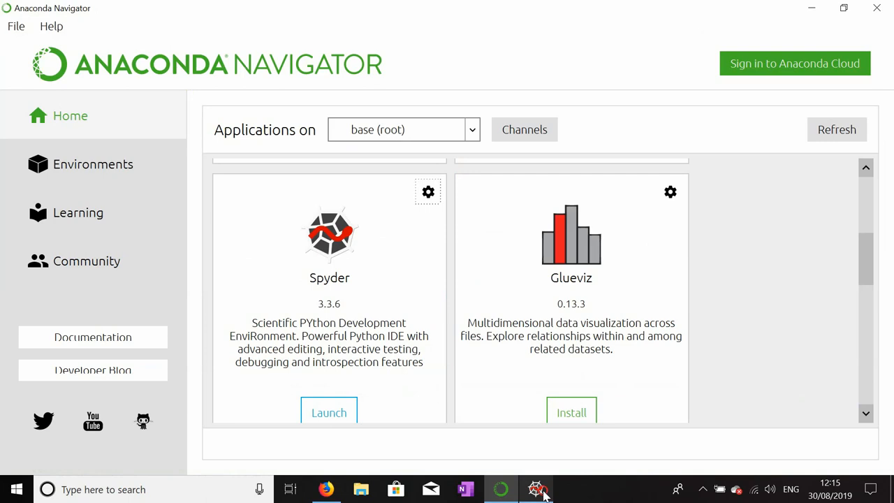
click(329, 412)
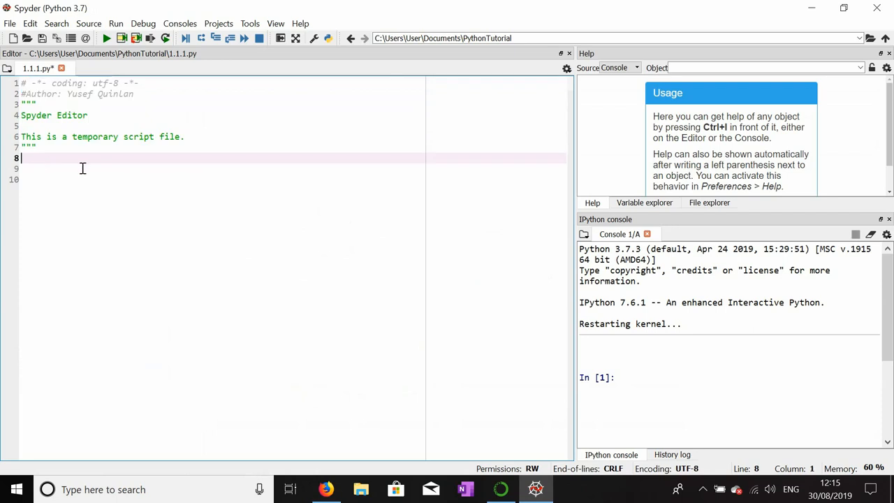
mouse_move(77, 169)
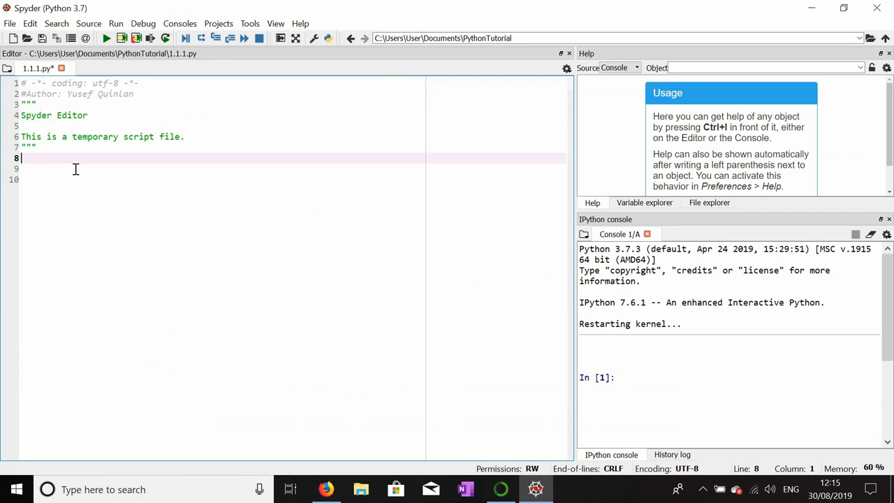
Type print on line 8 and correct it into an empty print() call
text(print)
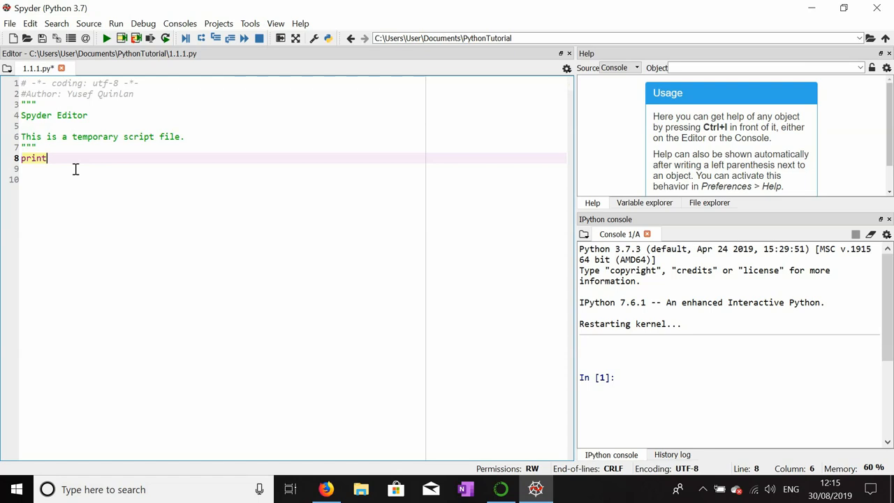
double_click(34, 158)
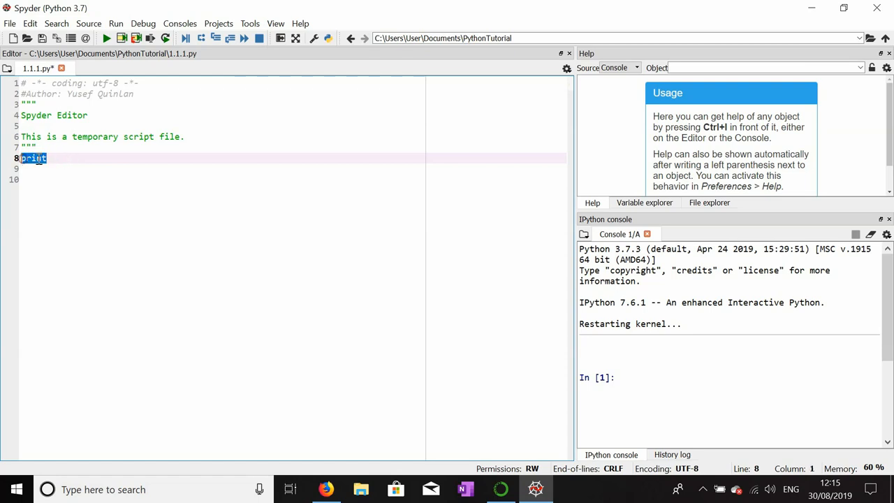
click(116, 158)
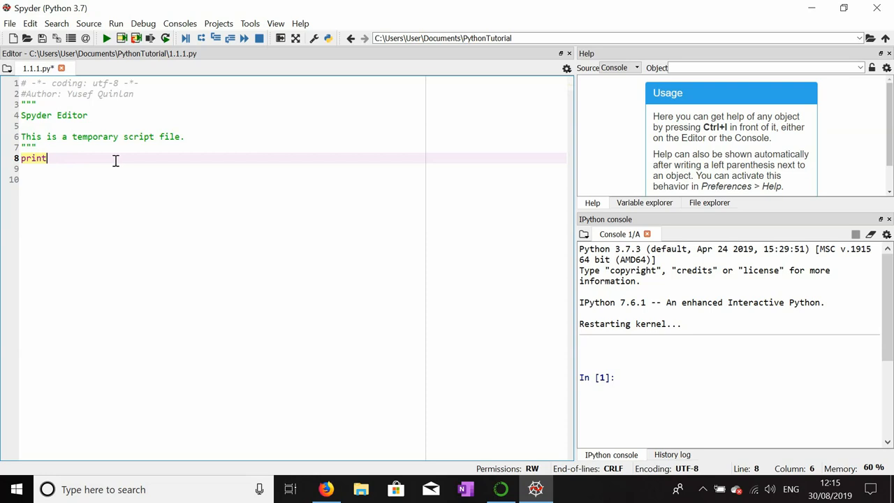
text(()
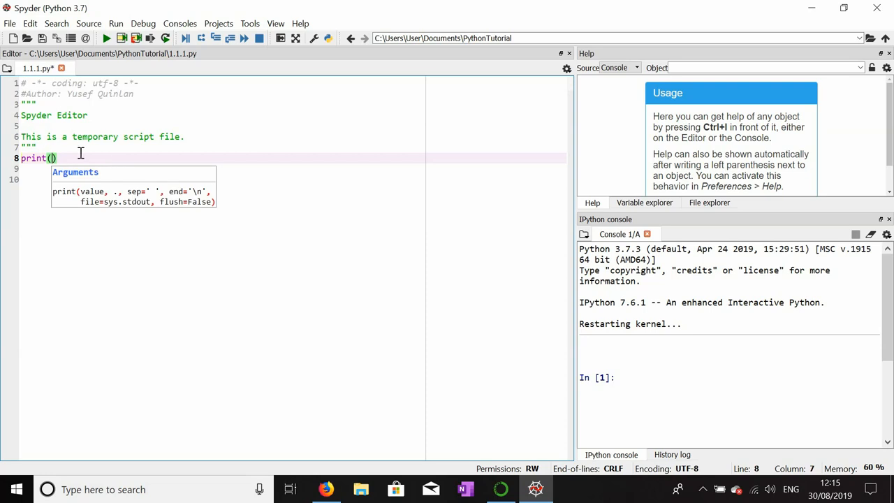
key(Backspace)
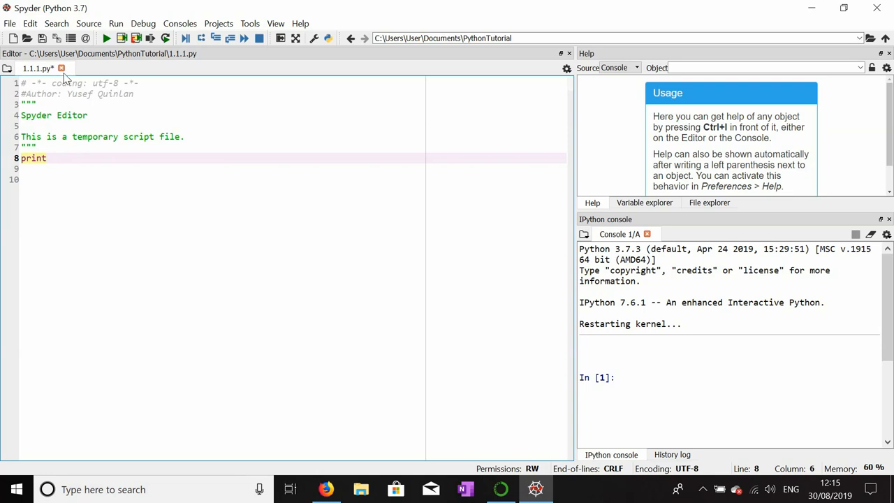
text(())
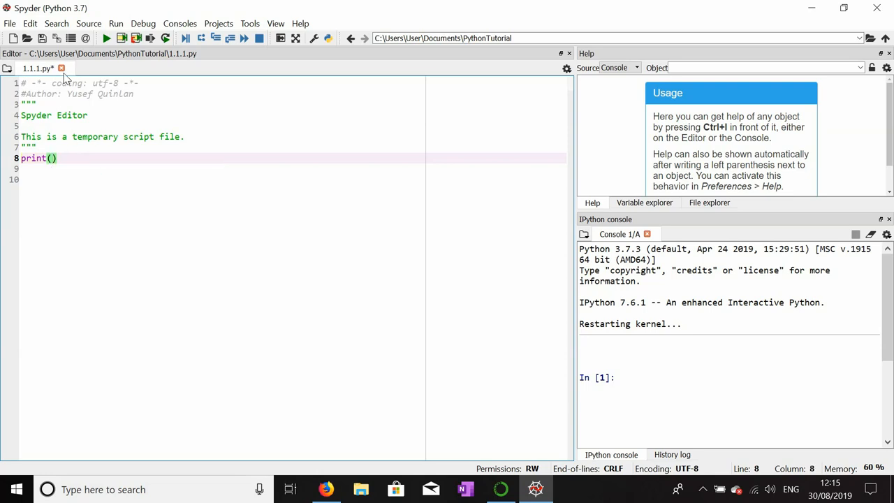
key(Left)
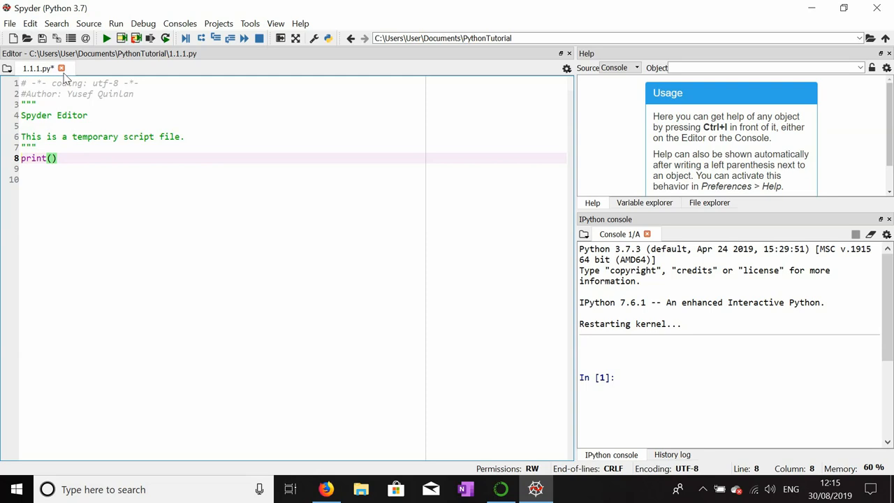
key(backspace)
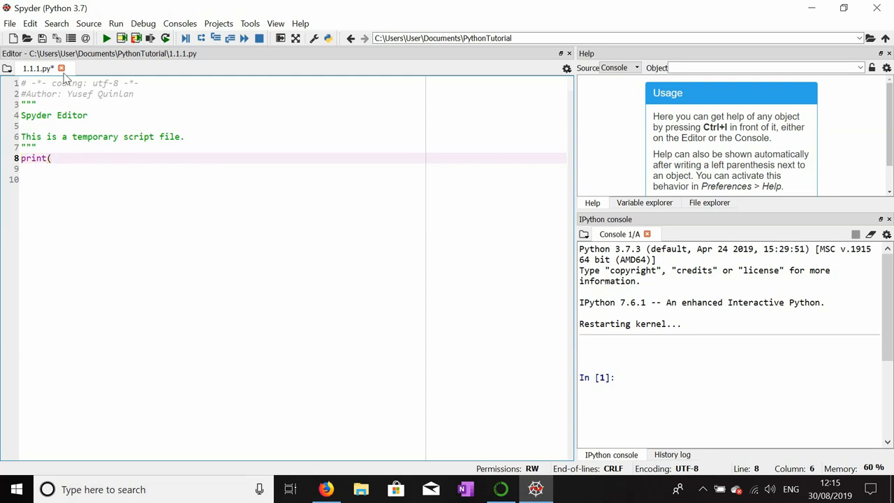
text(()
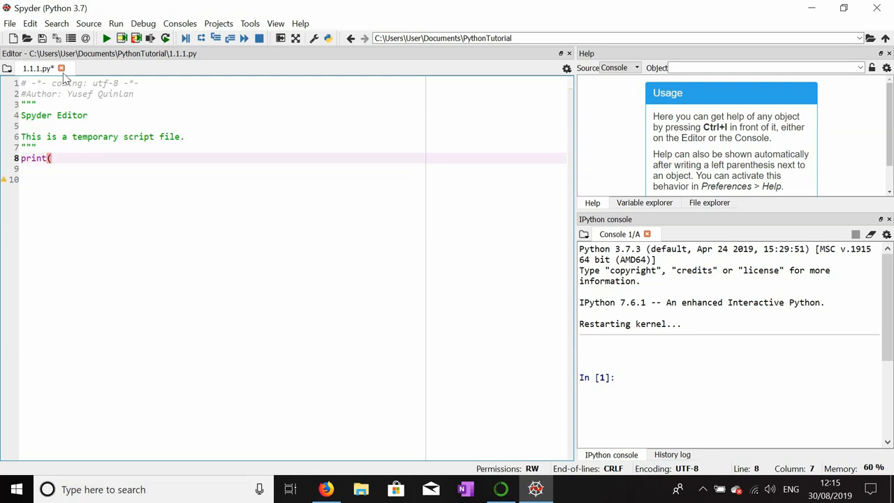
text())
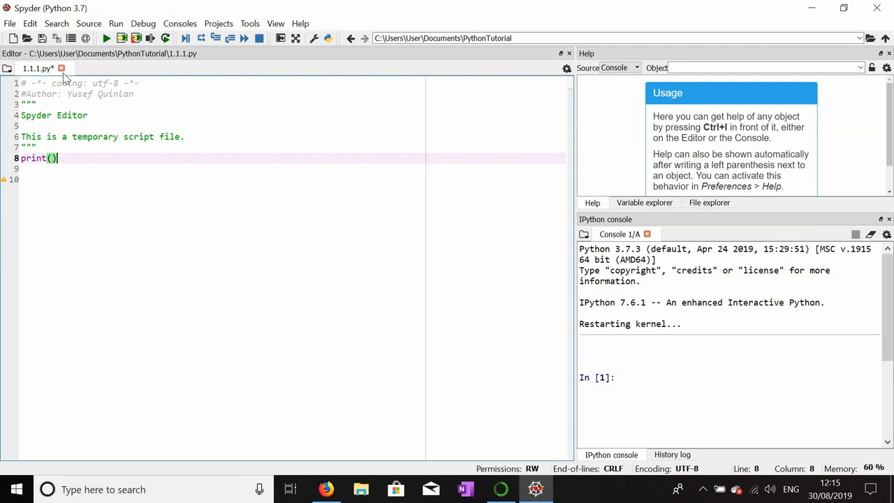
Fill the print call with the string 'Hello world!'
text(")
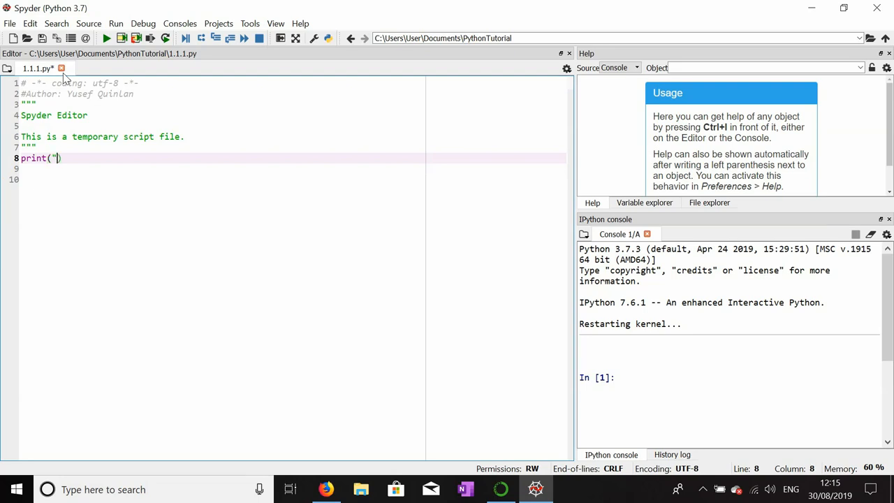
text(")
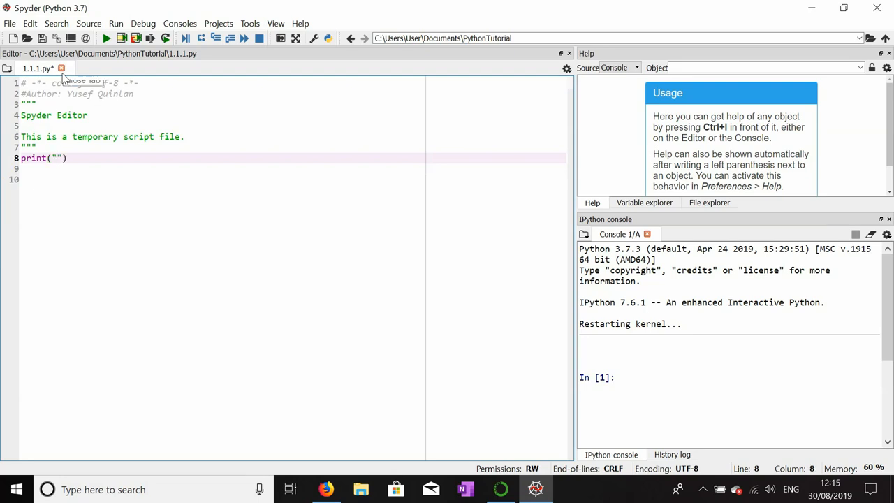
mouse_move(62, 68)
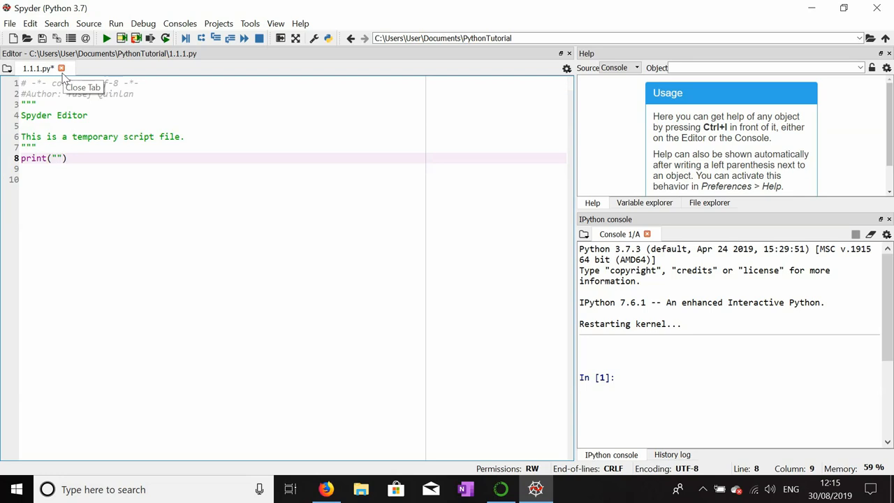
text(Hello)
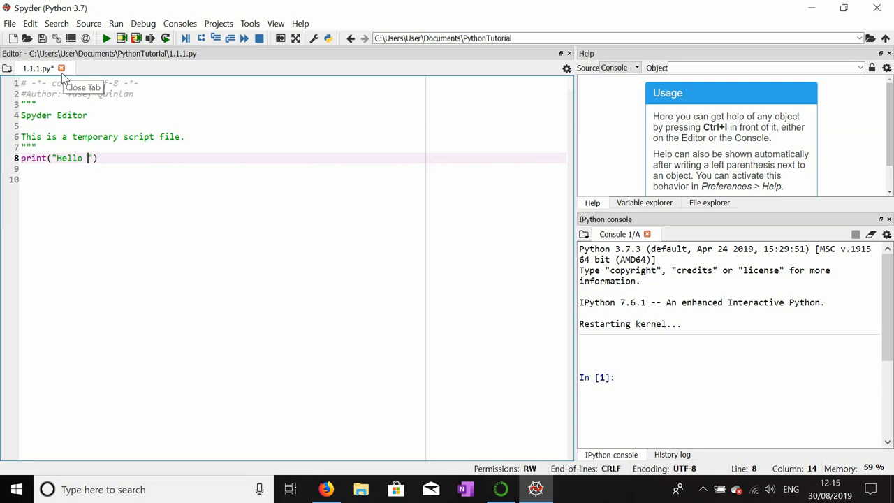
text(world!)
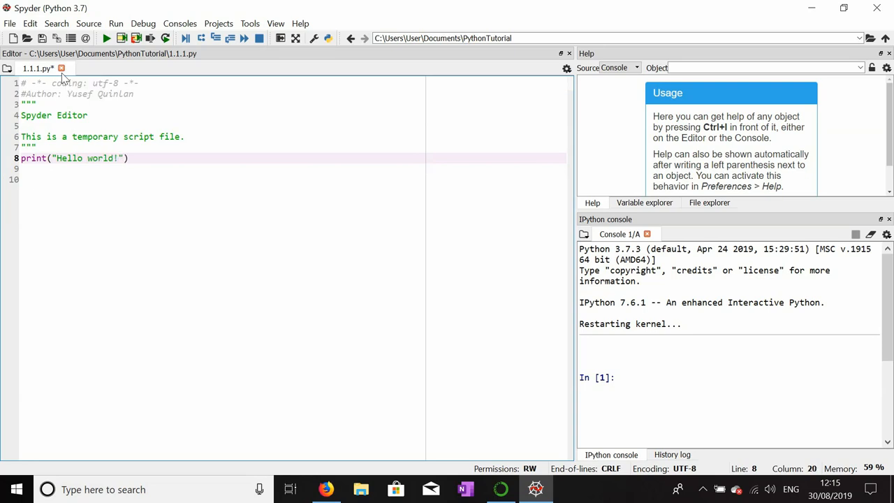
Save 1.1.1.py through File > Save
click(10, 23)
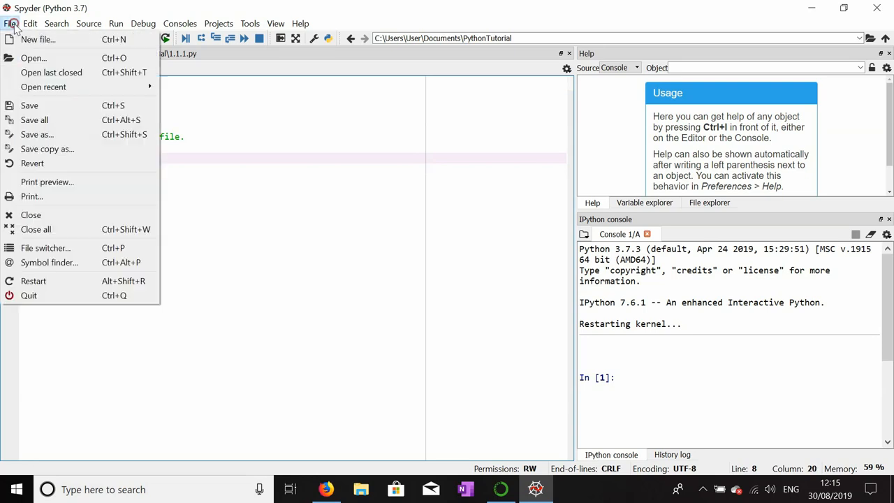
mouse_move(37, 134)
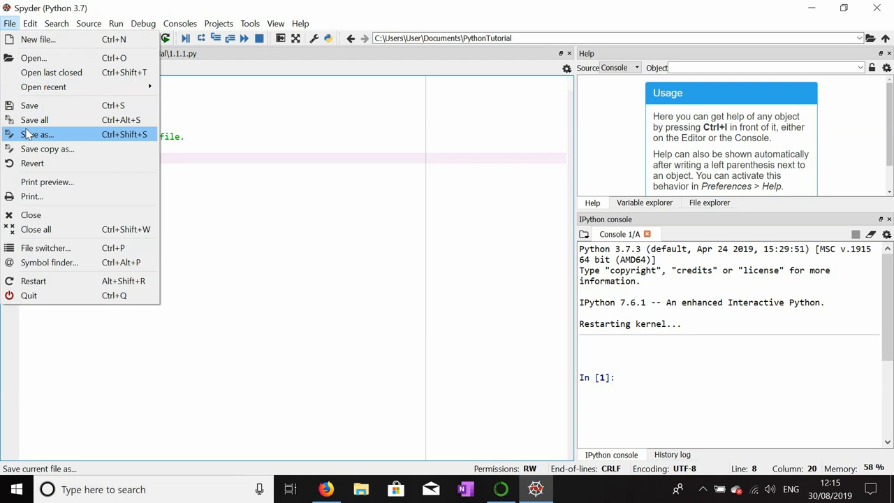
mouse_move(29, 105)
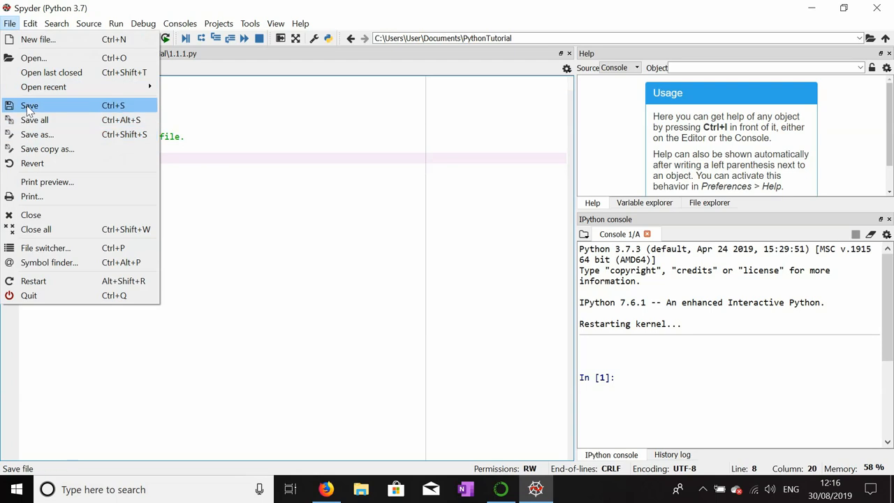
click(30, 106)
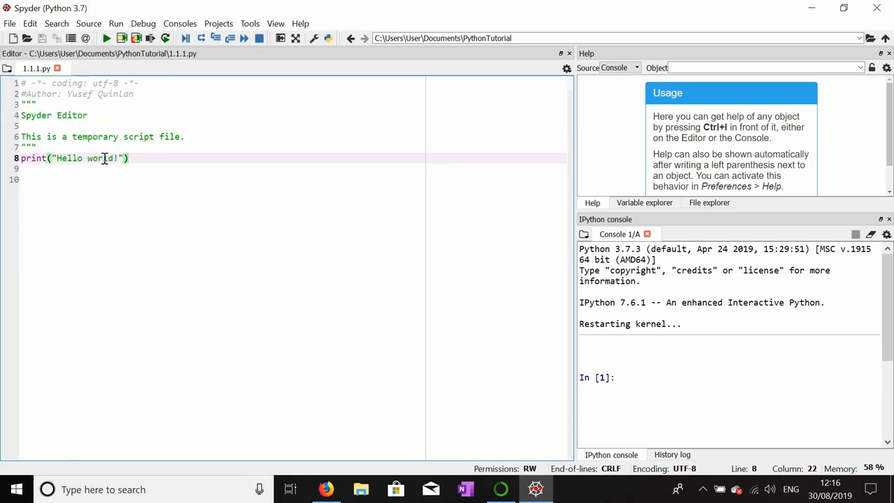
Select and run the print('Hello world!') line, placing the cursor at its end
triple_click(73, 158)
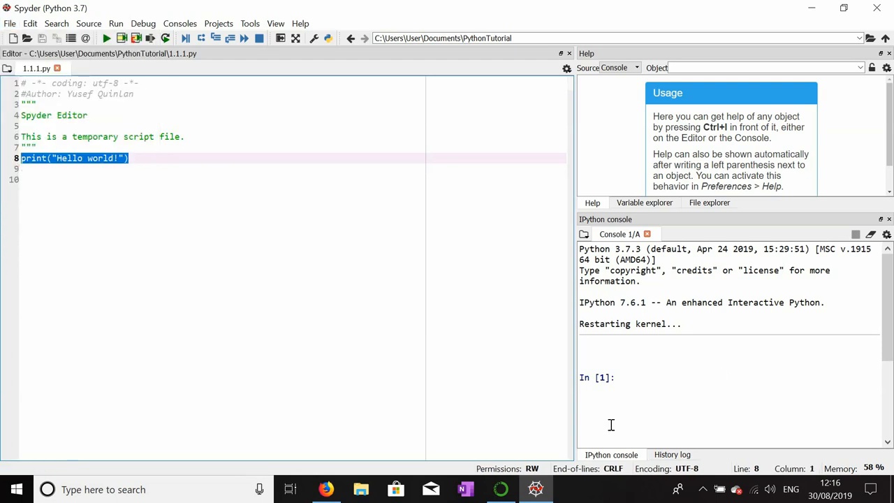
mouse_move(648, 382)
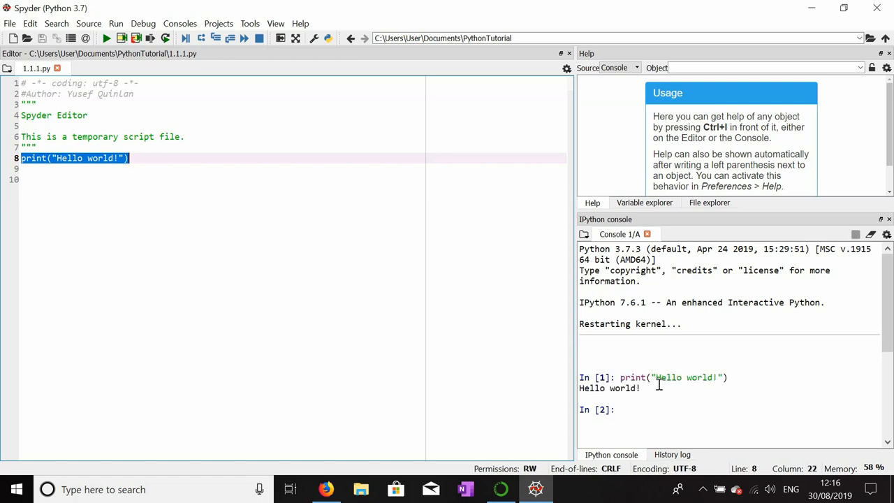
double_click(609, 388)
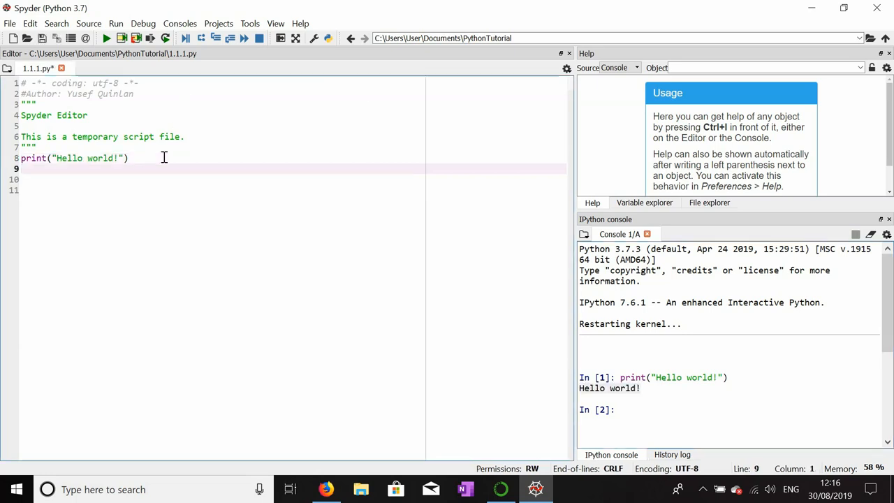
Finish the print("Print") line and run both print lines with F9
text(print)
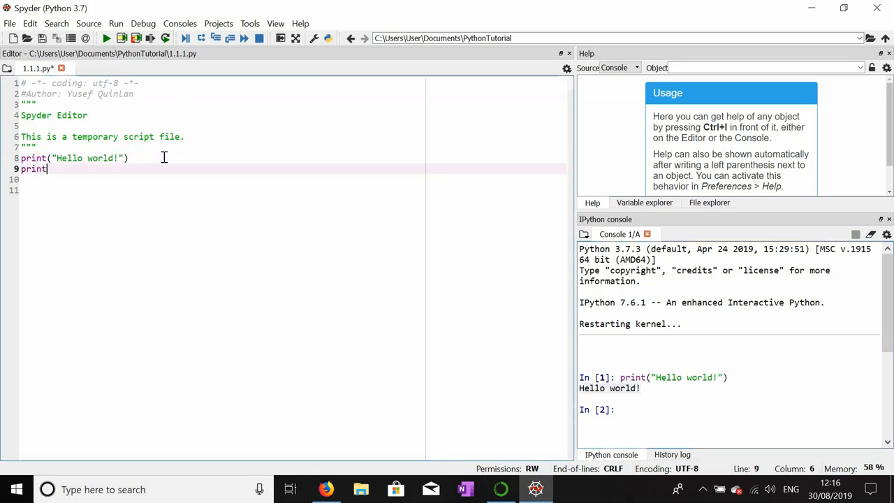
text((""))
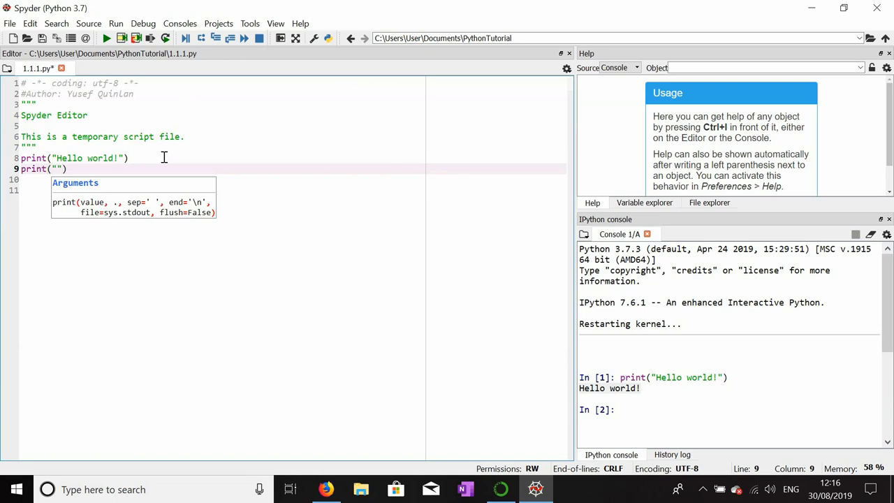
text(P)
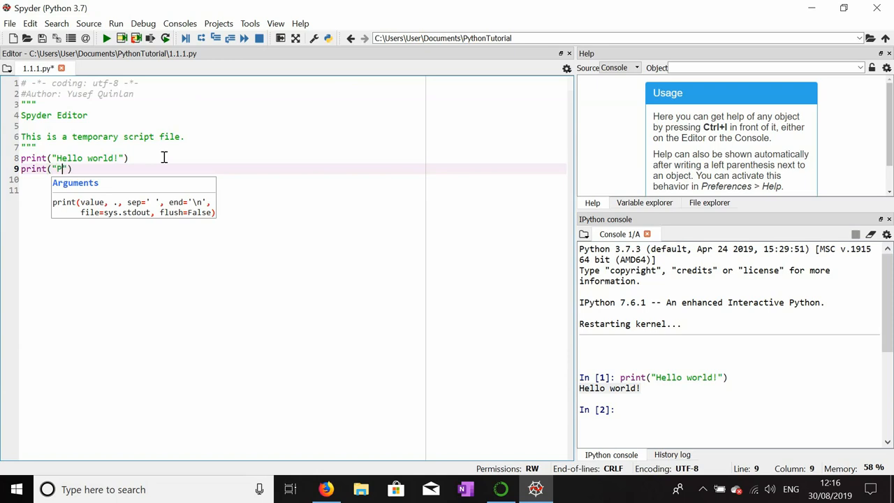
text(rint)
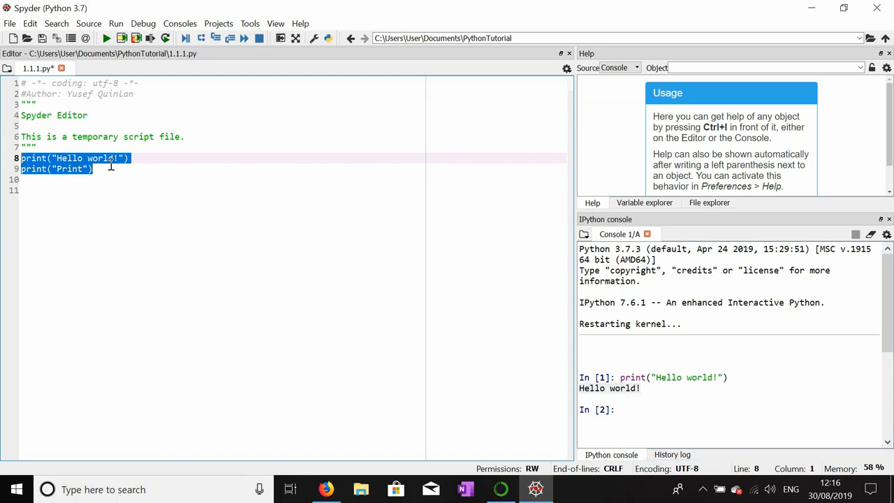
key(F9)
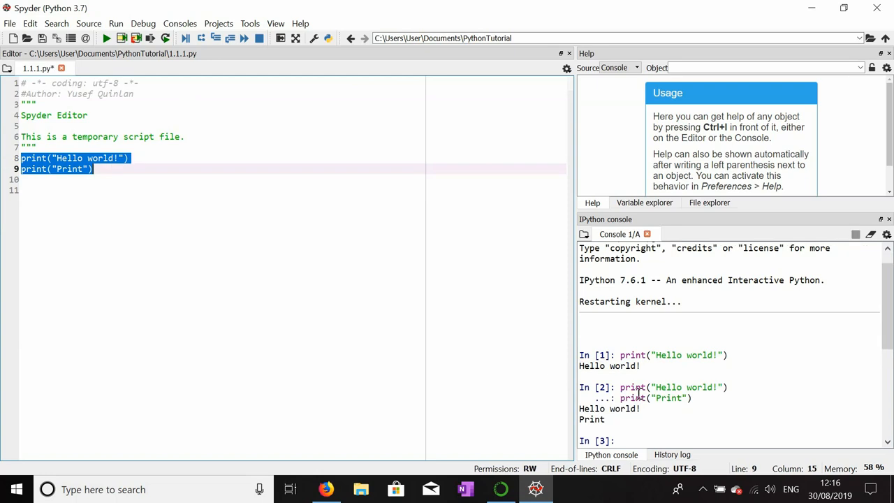
Add a new line printing the spaced random string "fkrtght gihtrguhn rfheroihf"
click(132, 171)
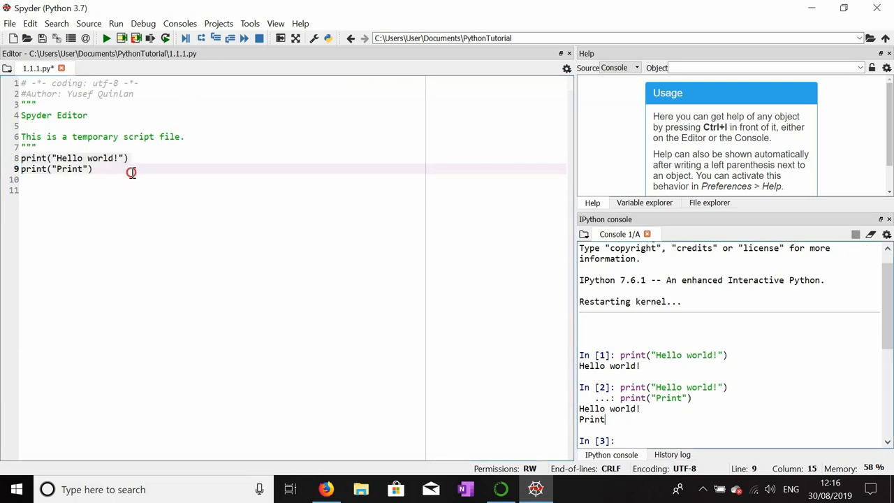
key(Return)
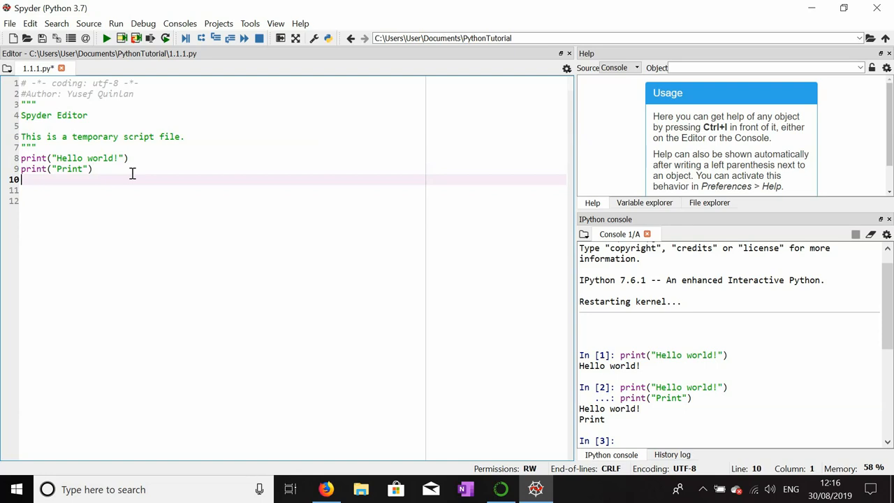
text(print)
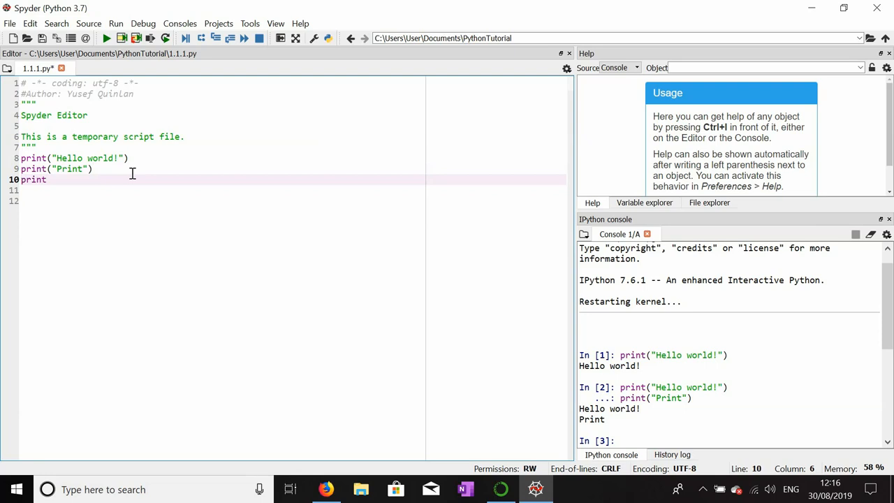
text((")
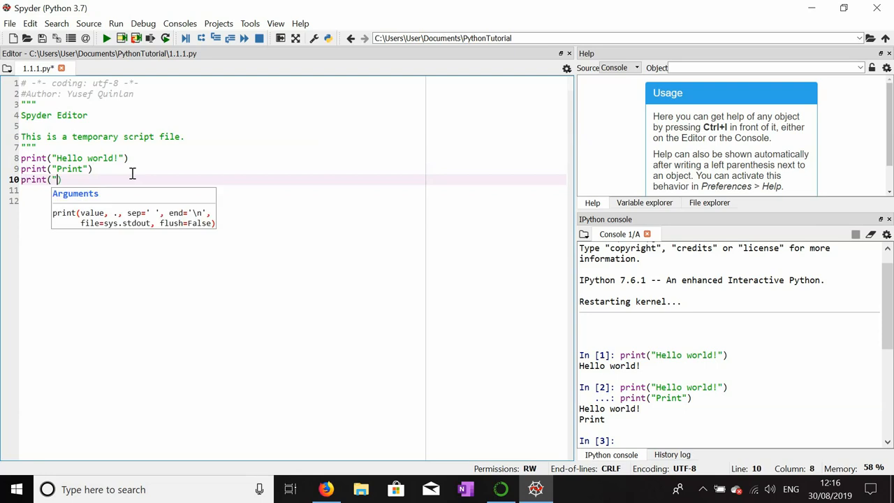
text(fkrtght gihtrguhn)
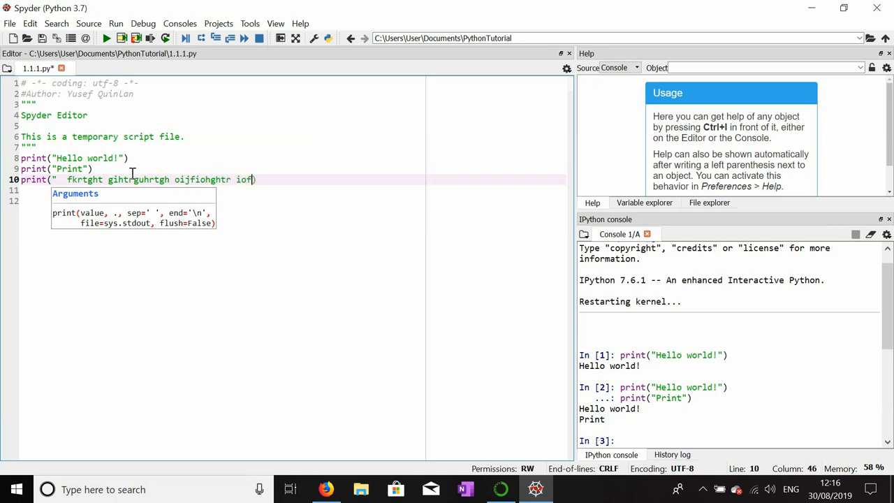
text(rfheroihf)
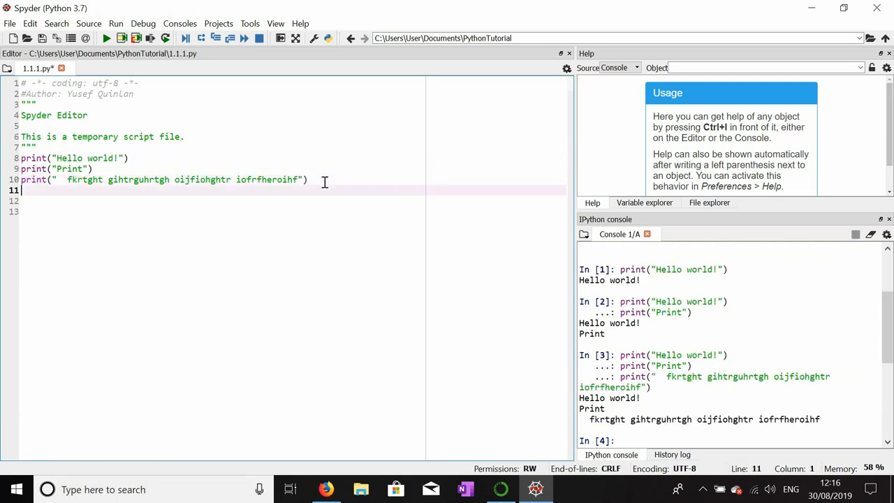
Start a print("p") line and delete the old Hello world and Print lines
text(print()
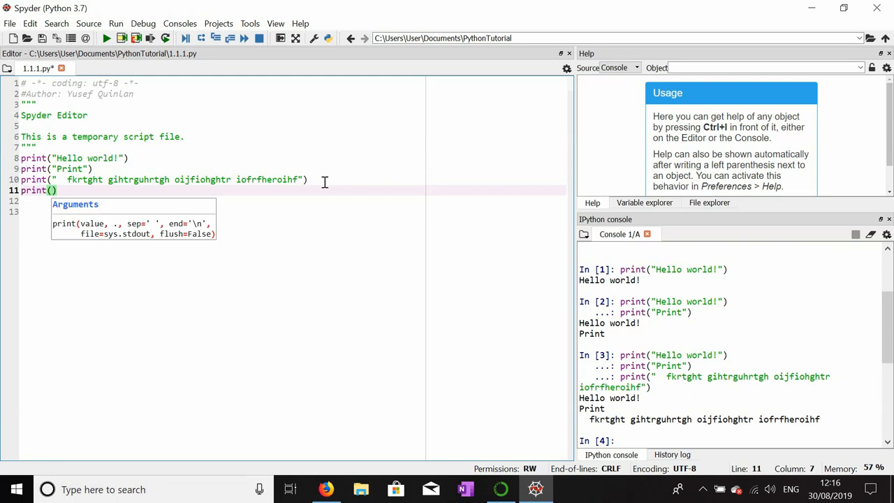
text("")
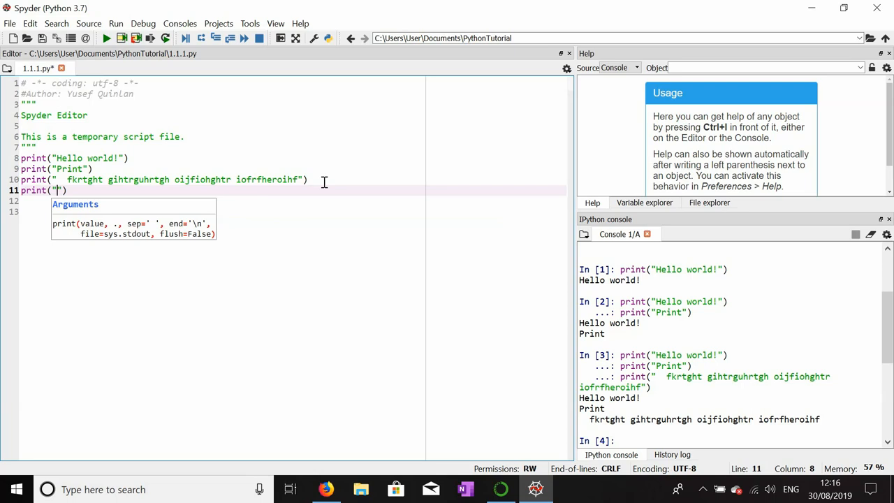
text(p)
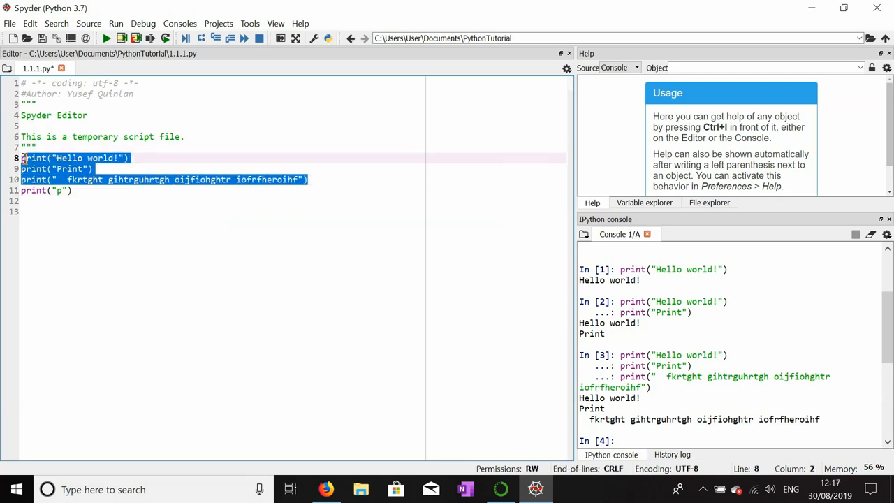
key(Delete)
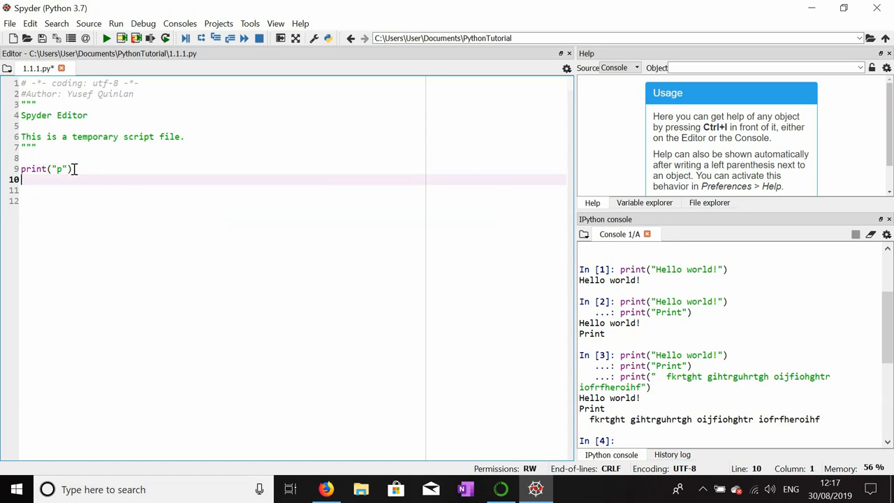
Type the next print("p") statements at varying indents
text(print)
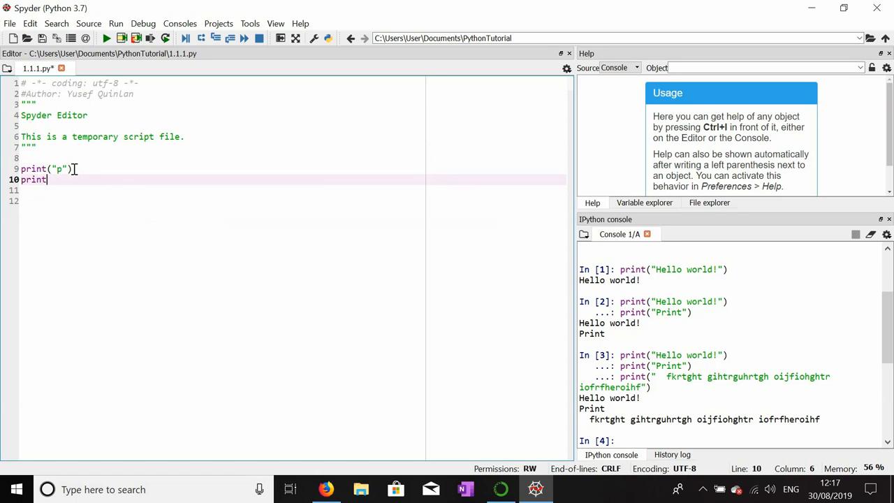
text((""))
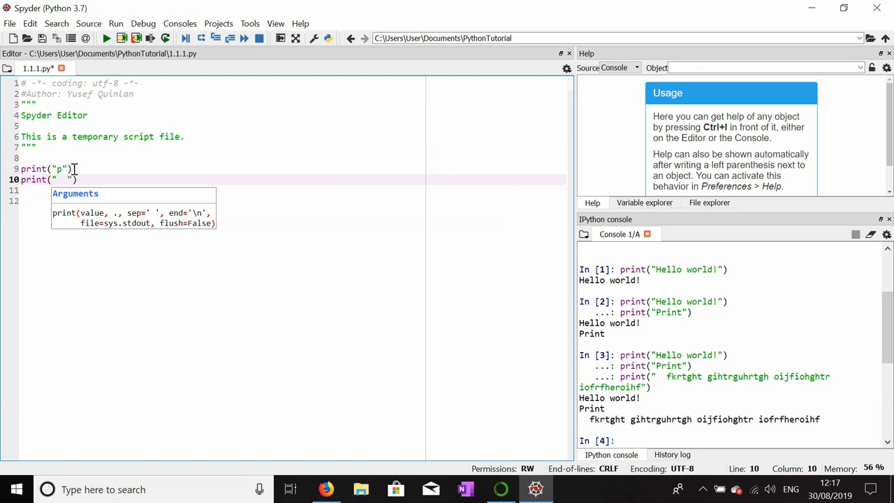
text(p)
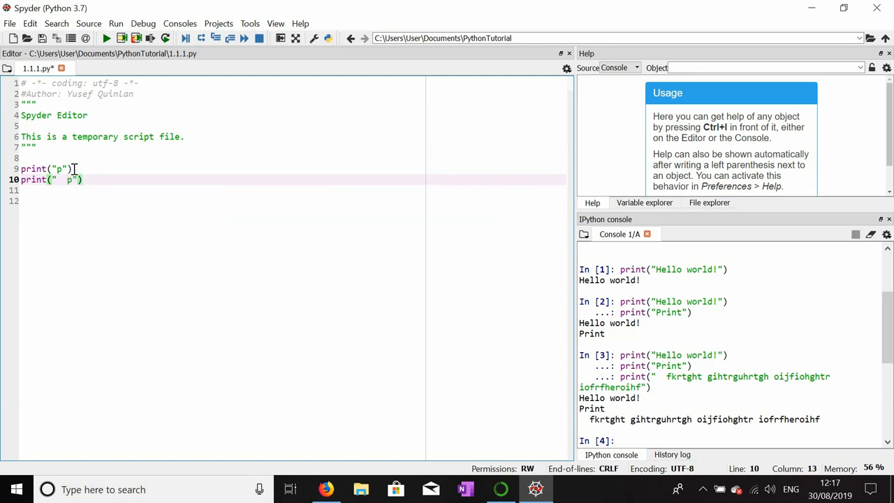
text(print)
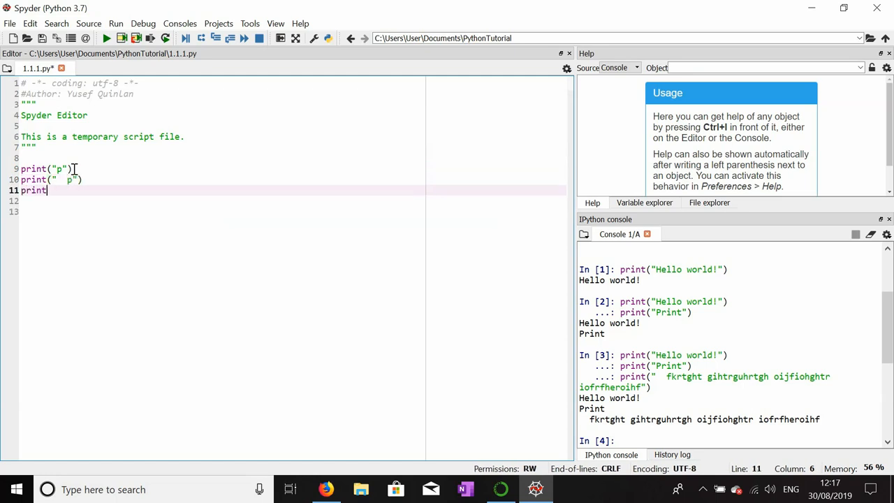
text((""))
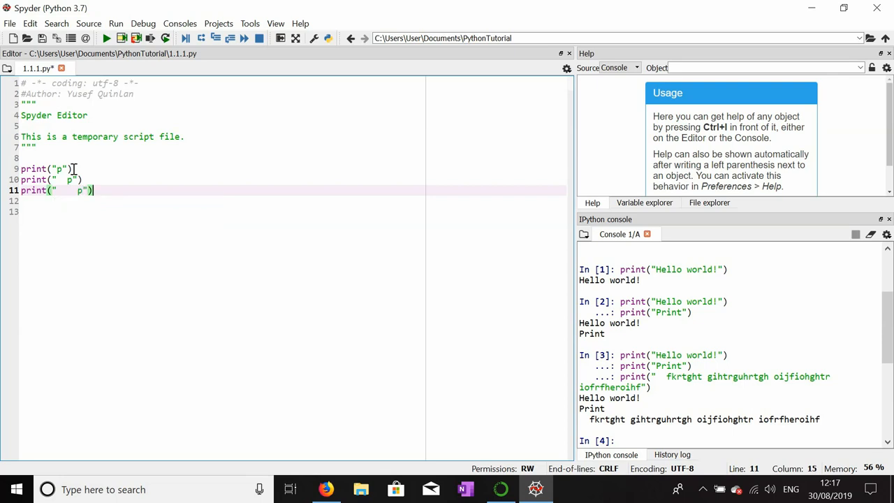
Add the final two print("p") lines, each on its own new line
key(Return)
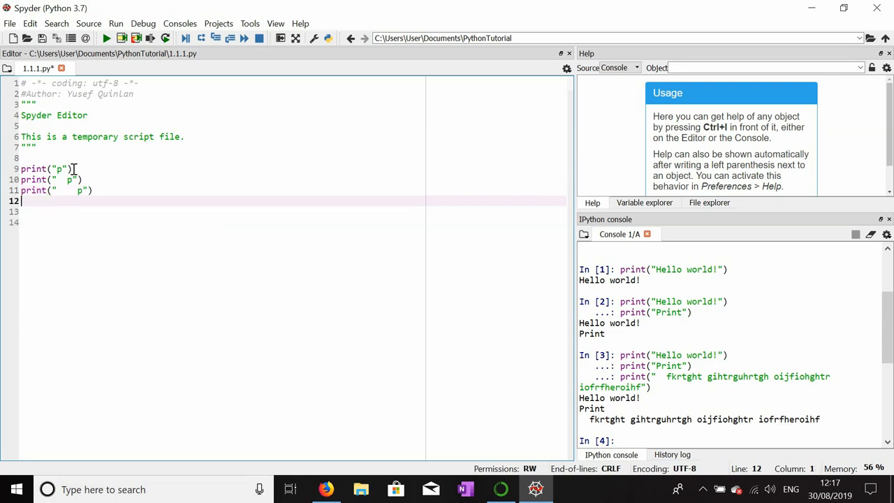
text(print)
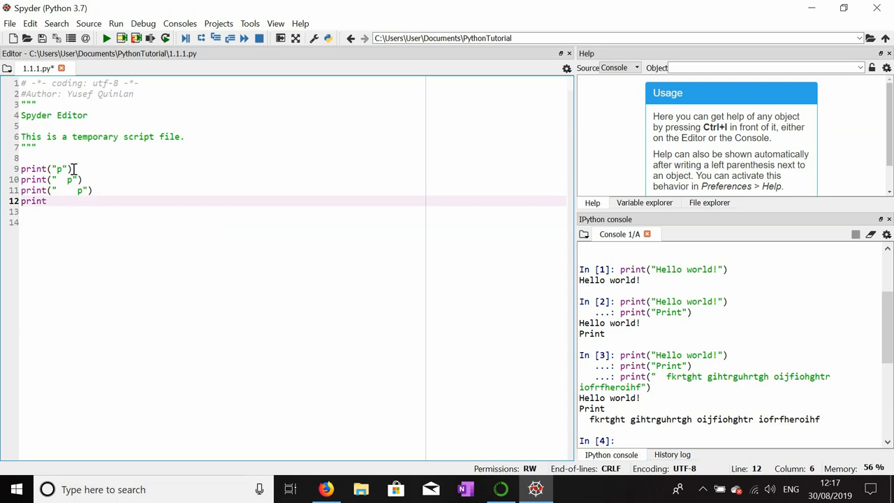
text((""))
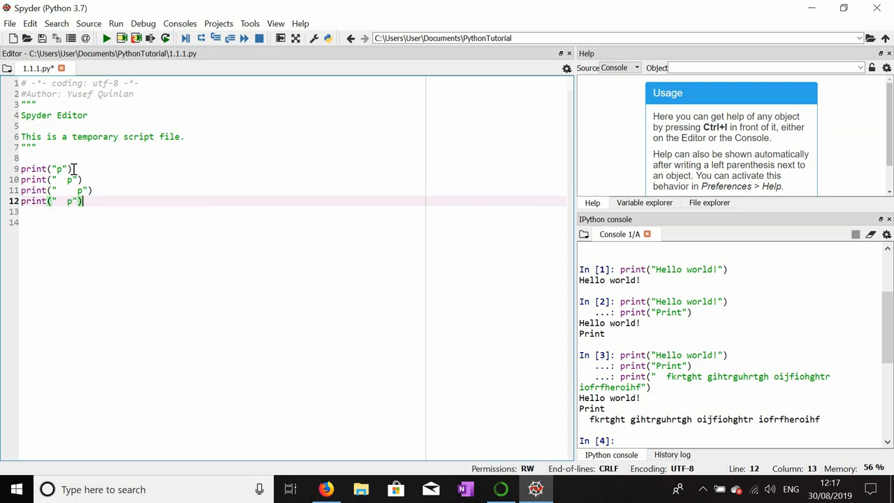
key(Return)
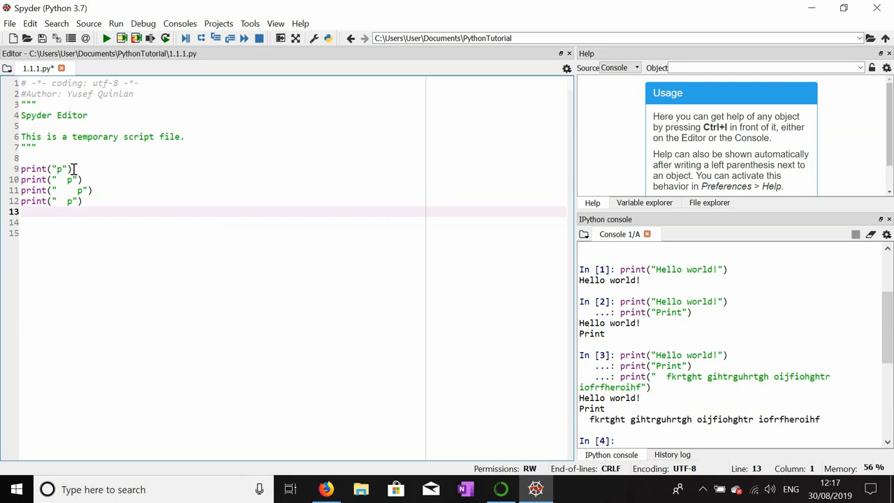
text(print)
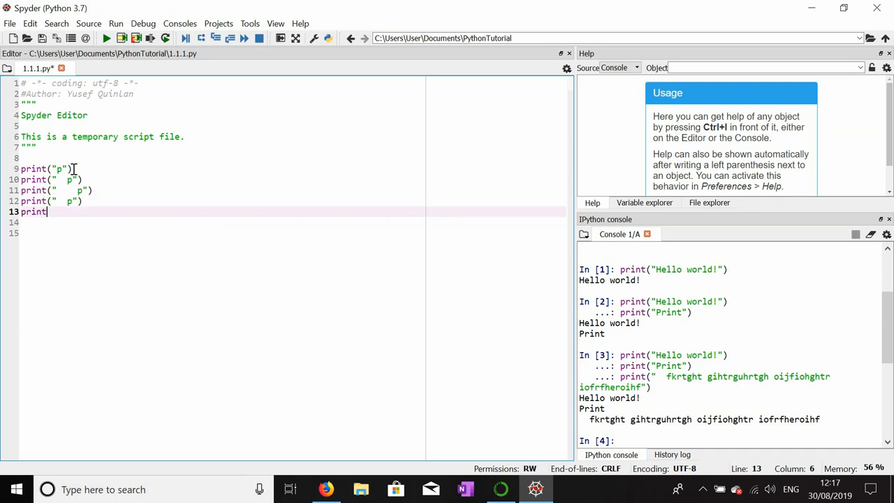
text(()
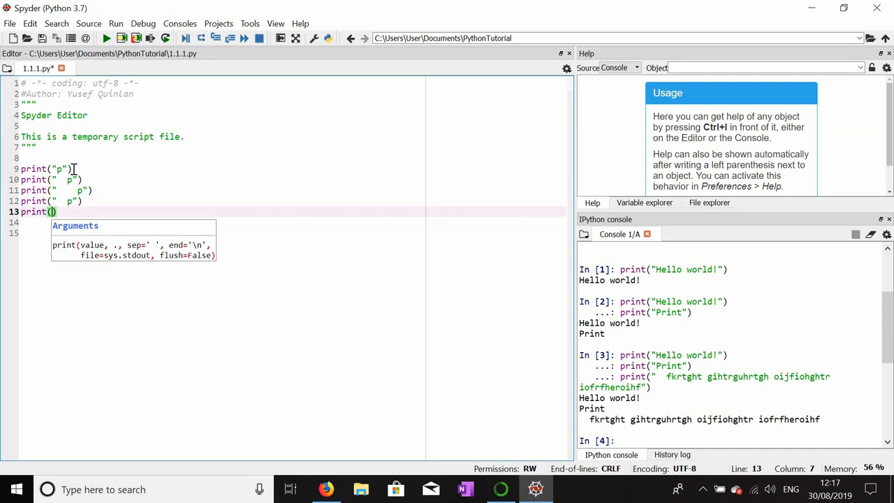
text(")
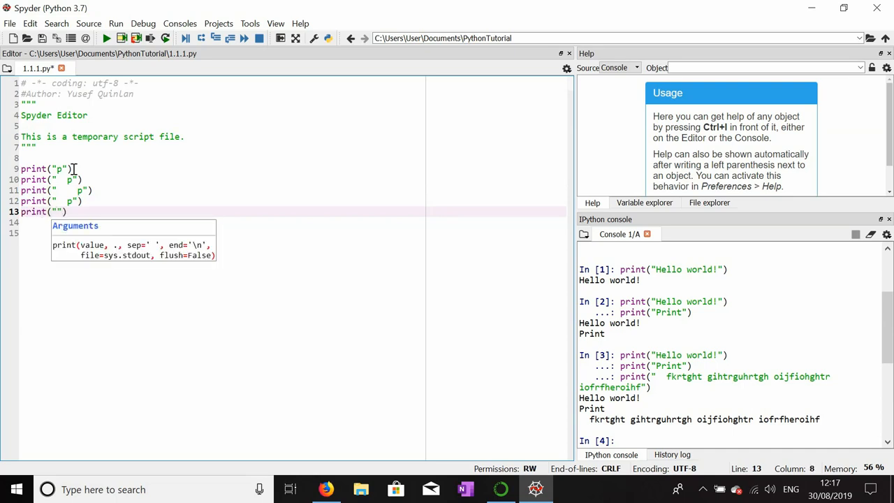
text(p))
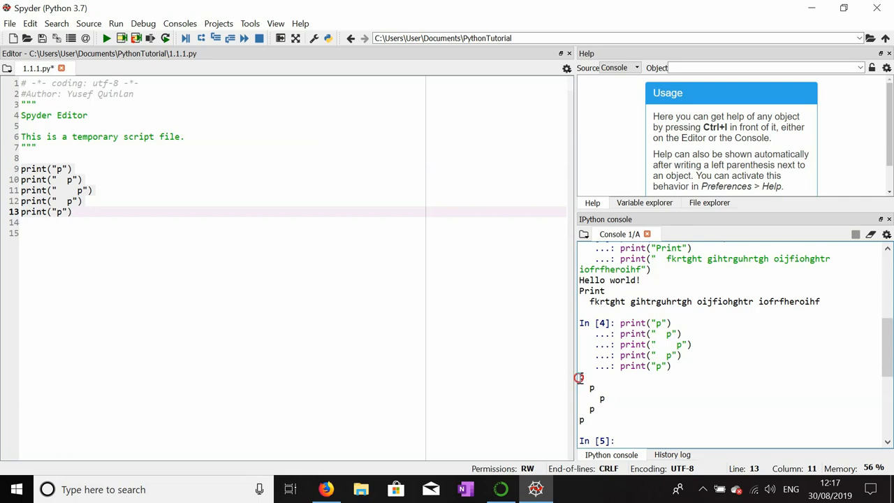
double_click(592, 388)
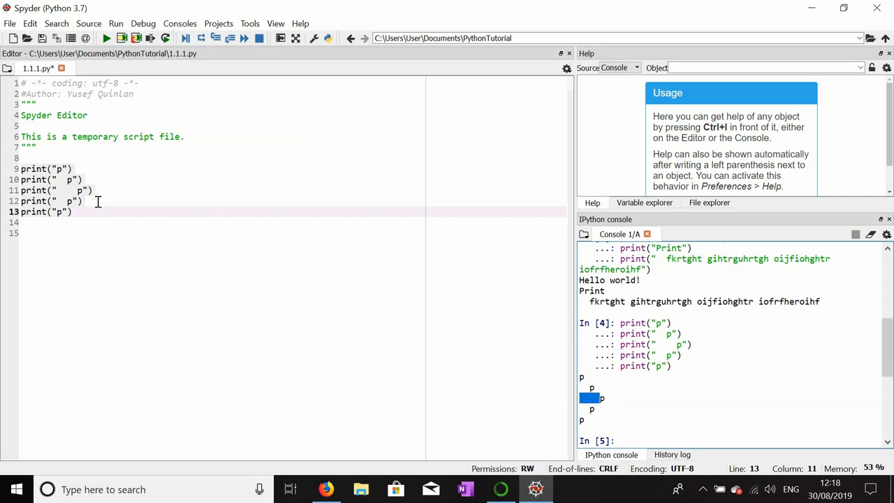
drag(21, 168, 69, 211)
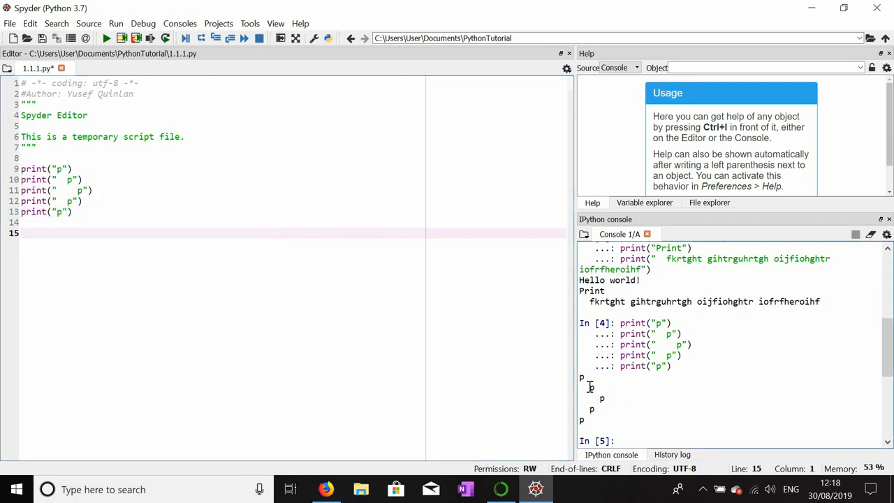
double_click(586, 388)
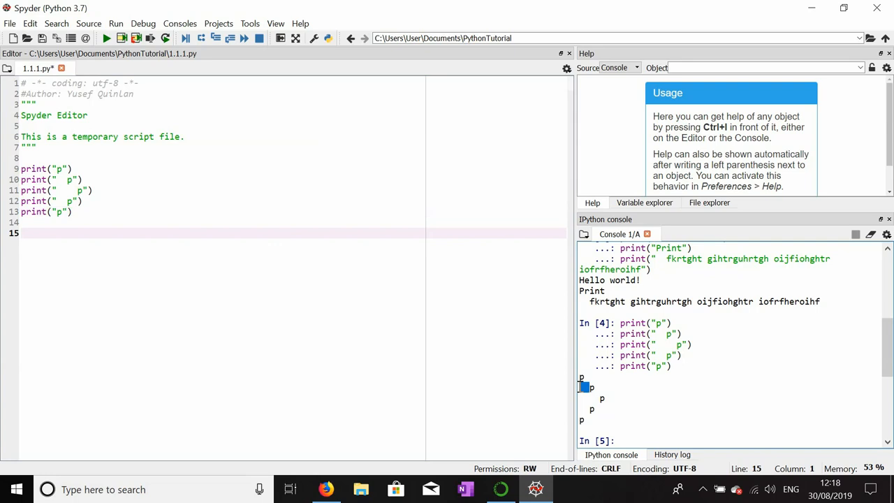